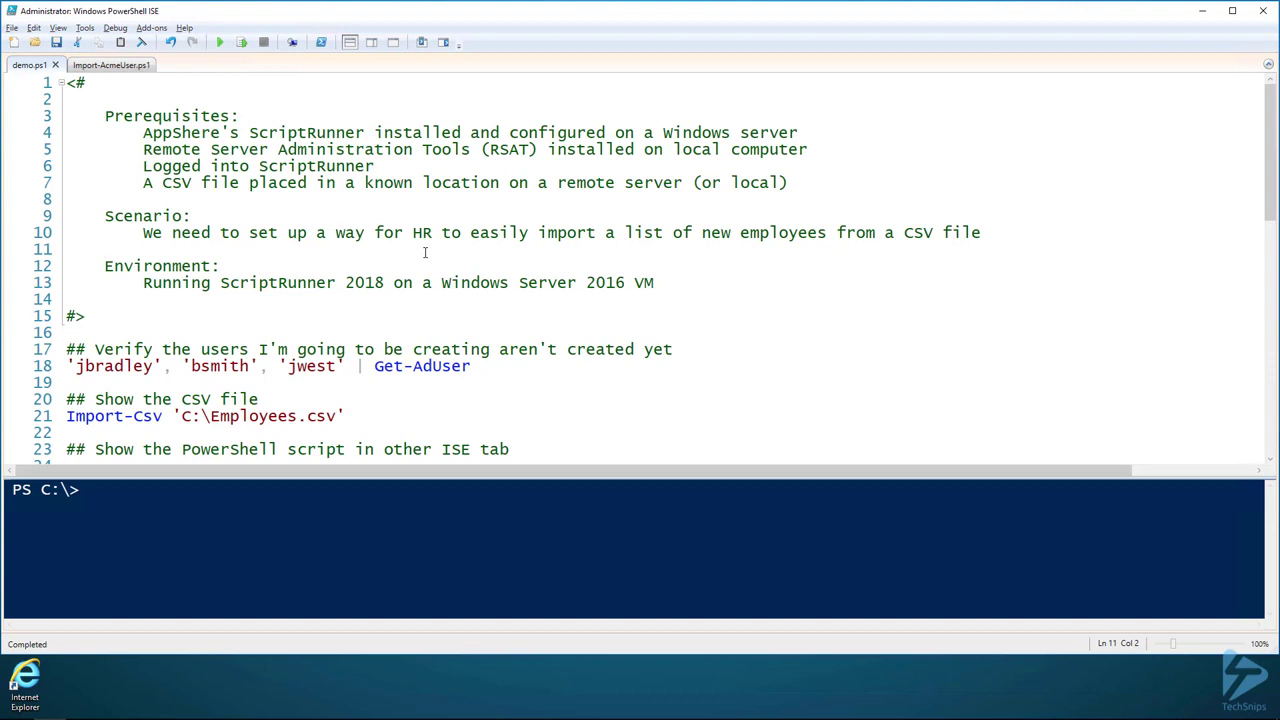
Run the line-18 existing-user check, then the Import-Csv line listing three new employees
scroll(down, 3)
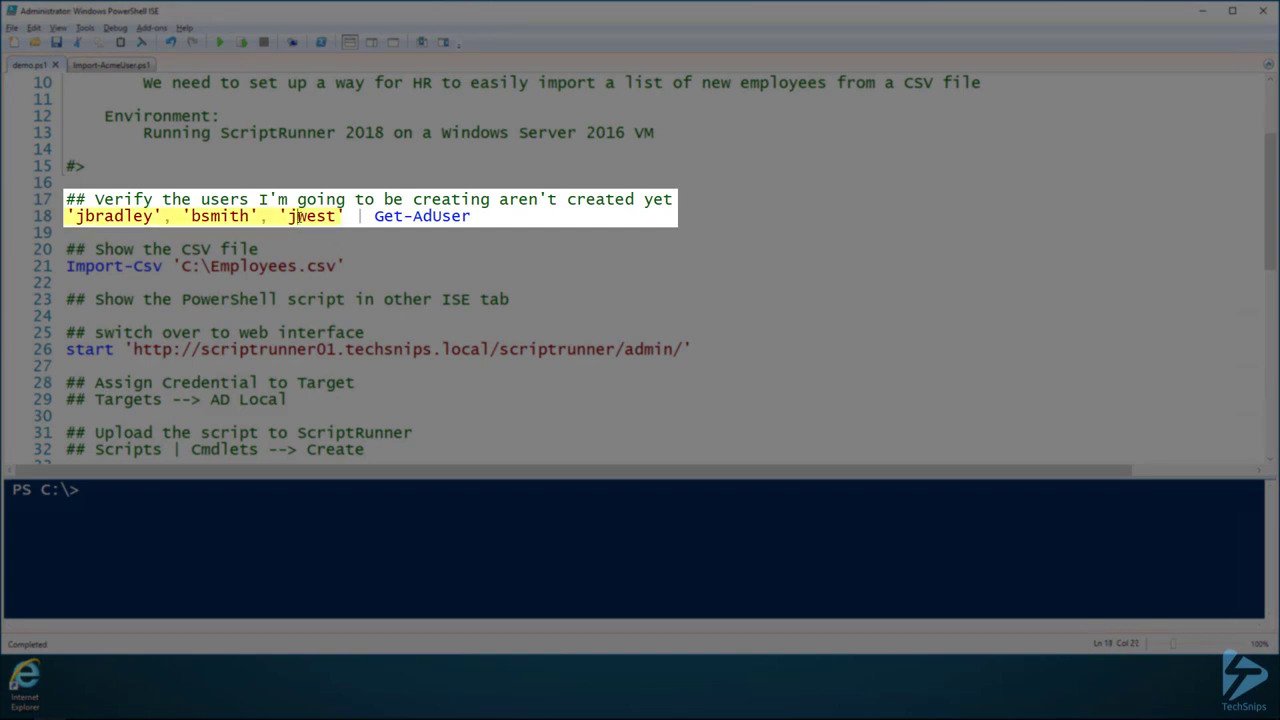
key(F8)
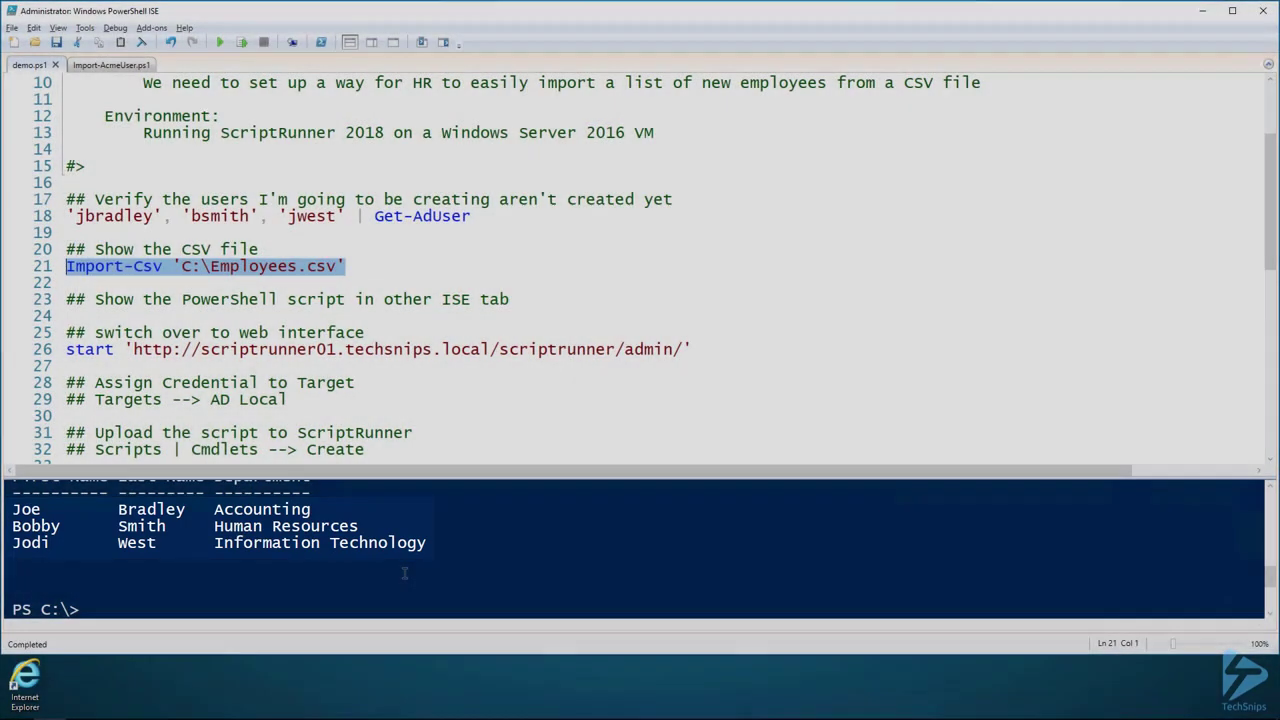
click(260, 249)
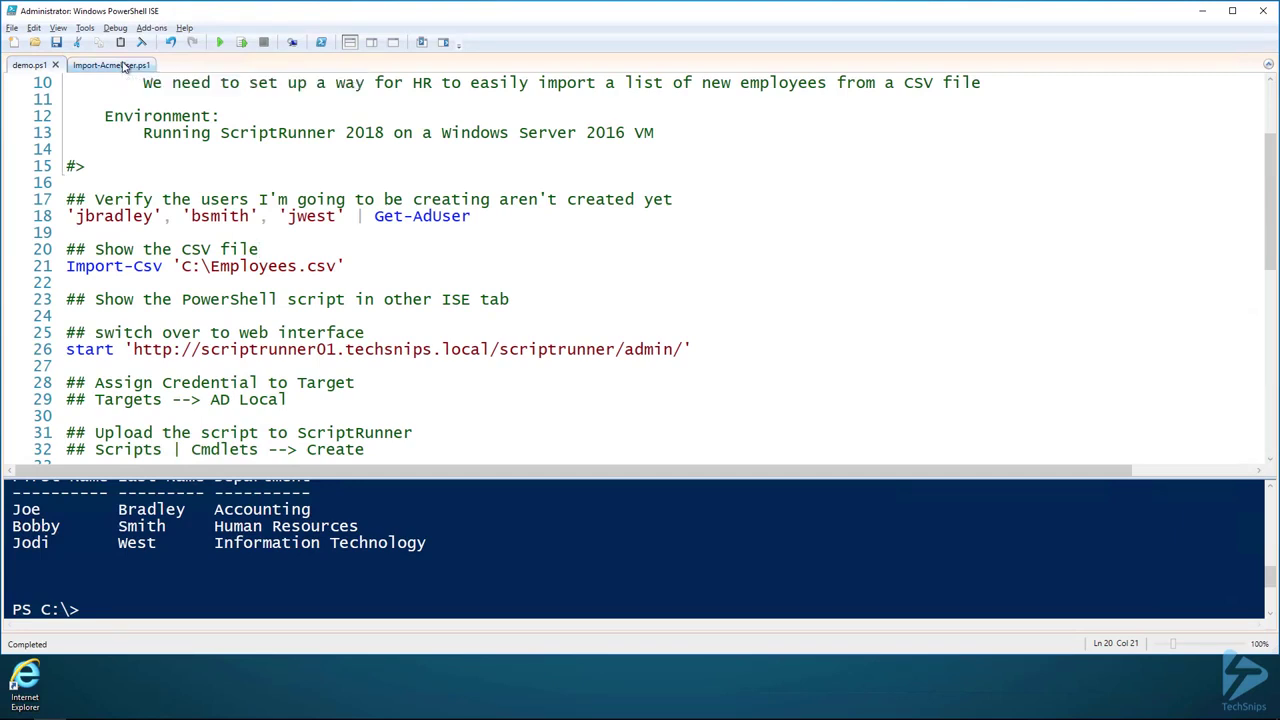
Review Import-AcmeUser.ps1's help, parameters and user-creation loop
click(108, 65)
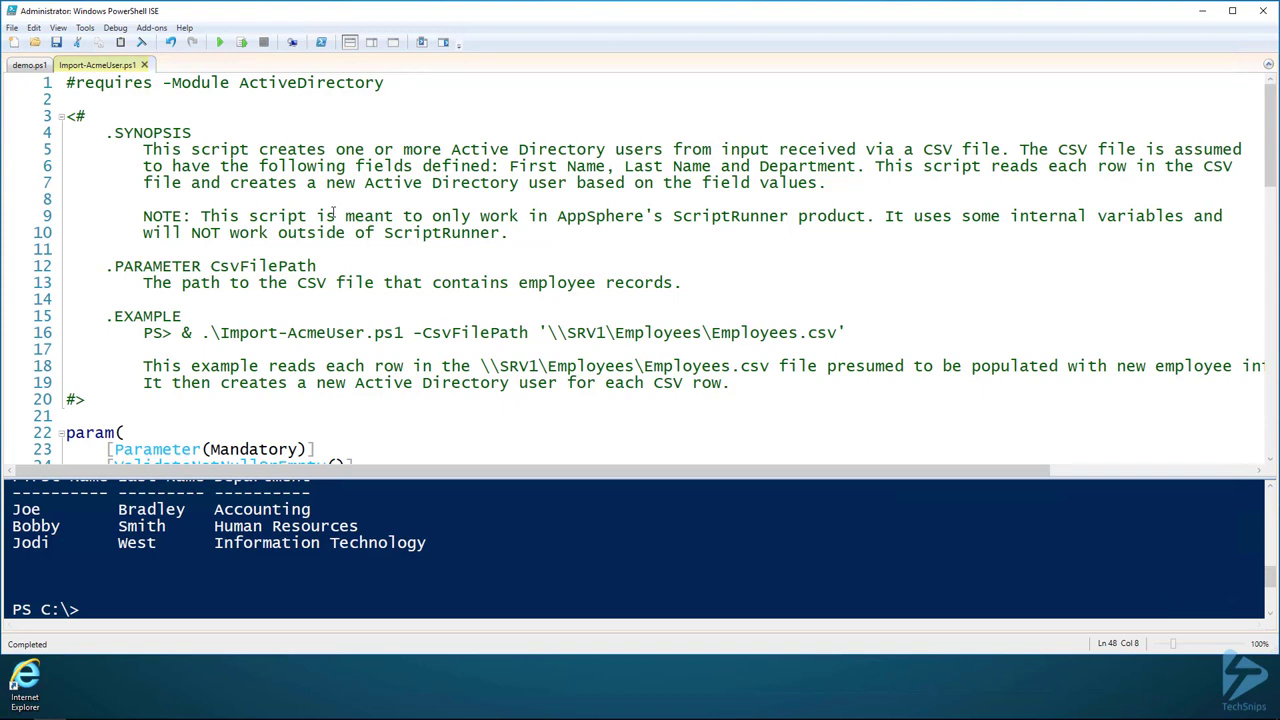
scroll(down, 3)
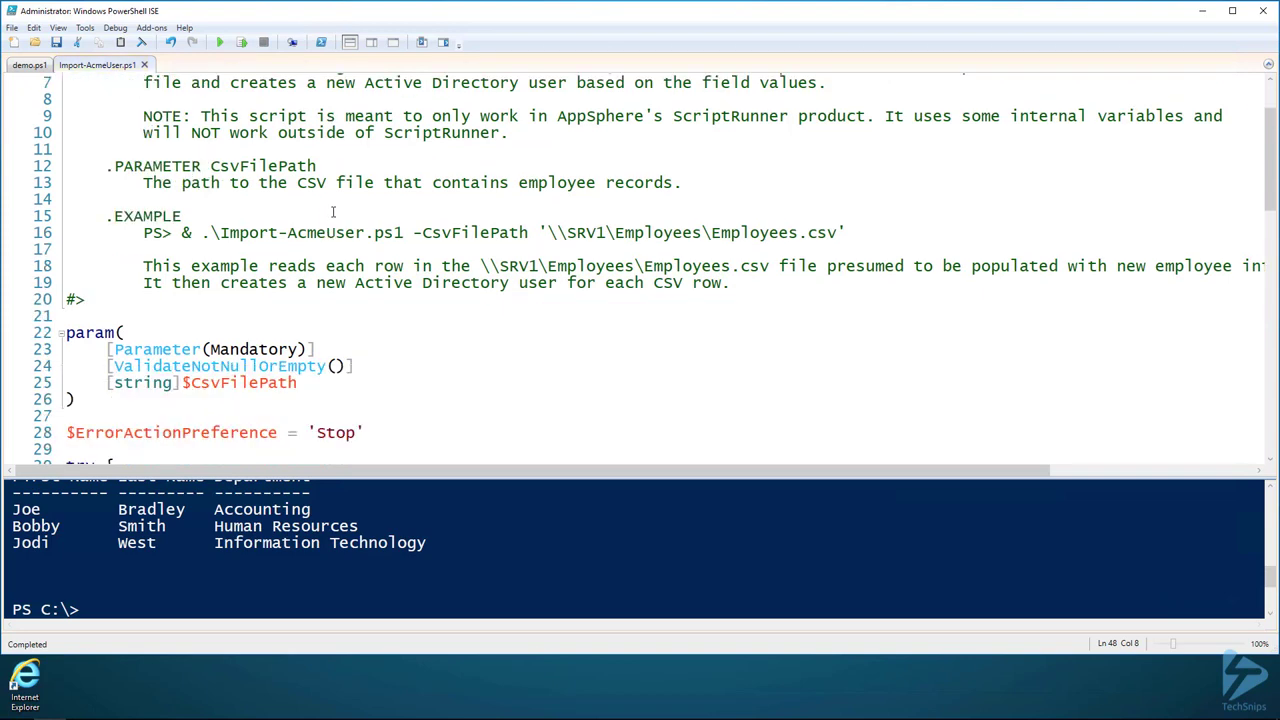
scroll(down, 3)
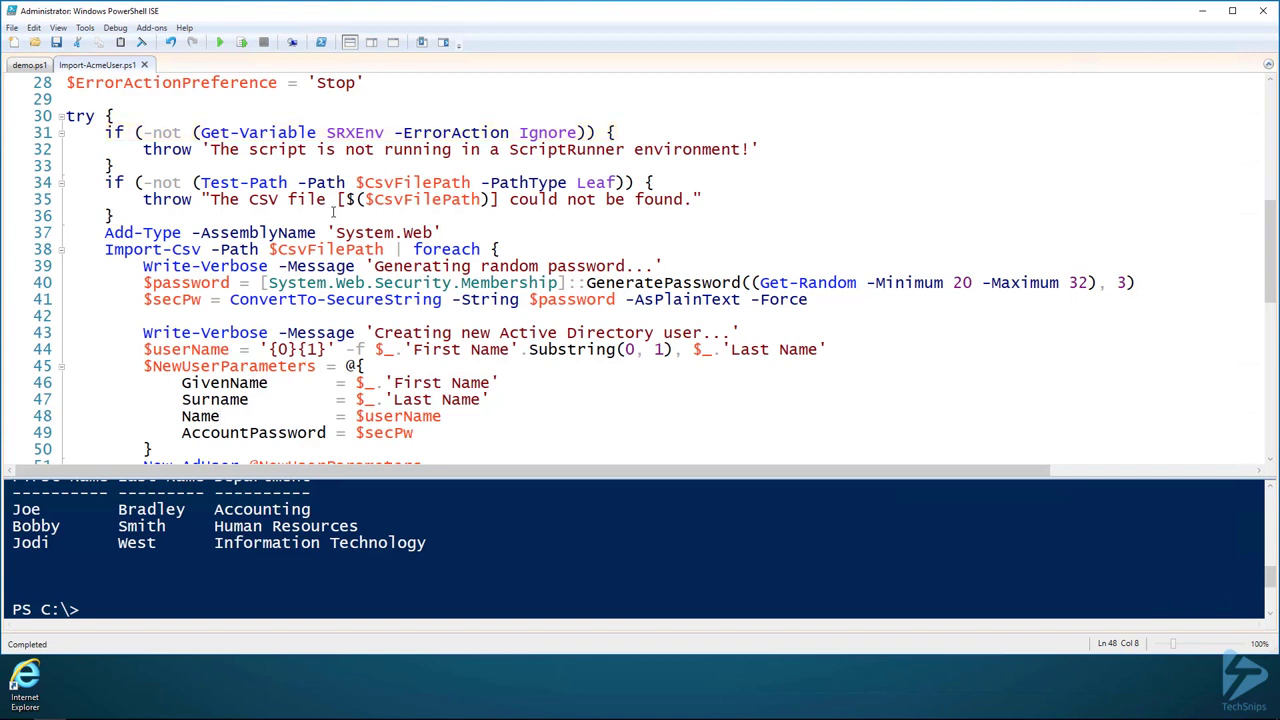
scroll(down, 3)
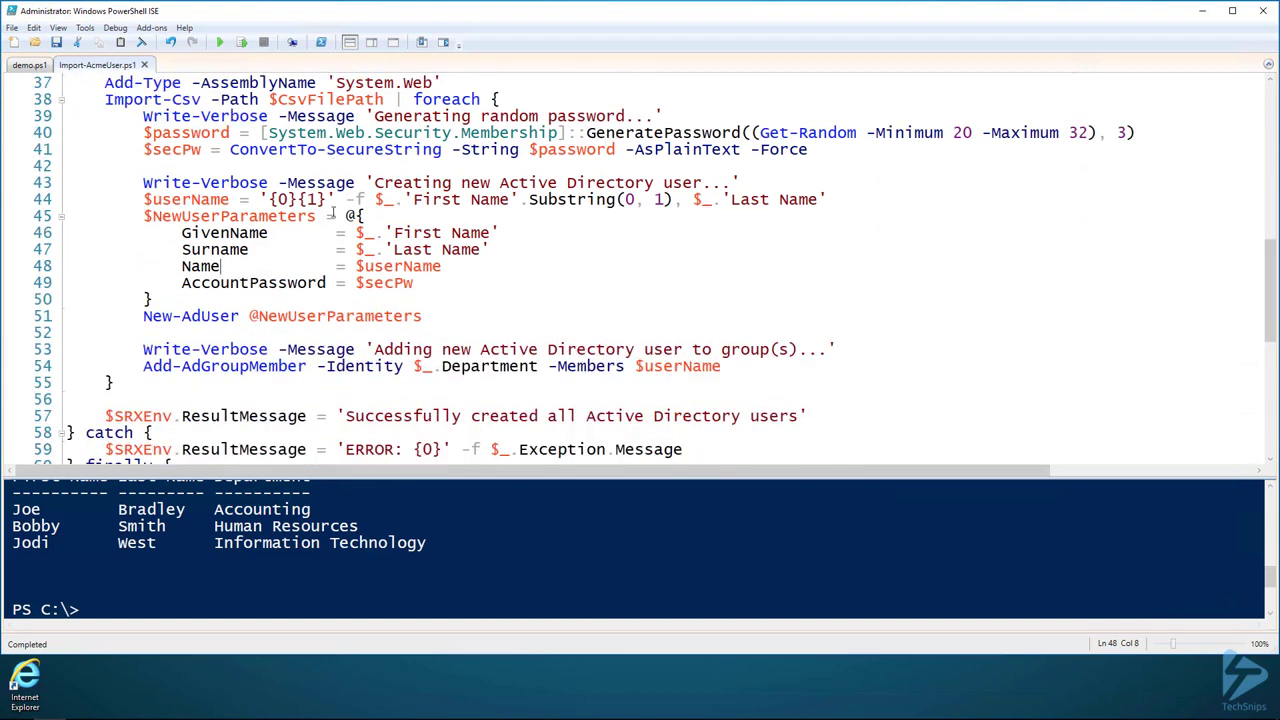
scroll(up, 3)
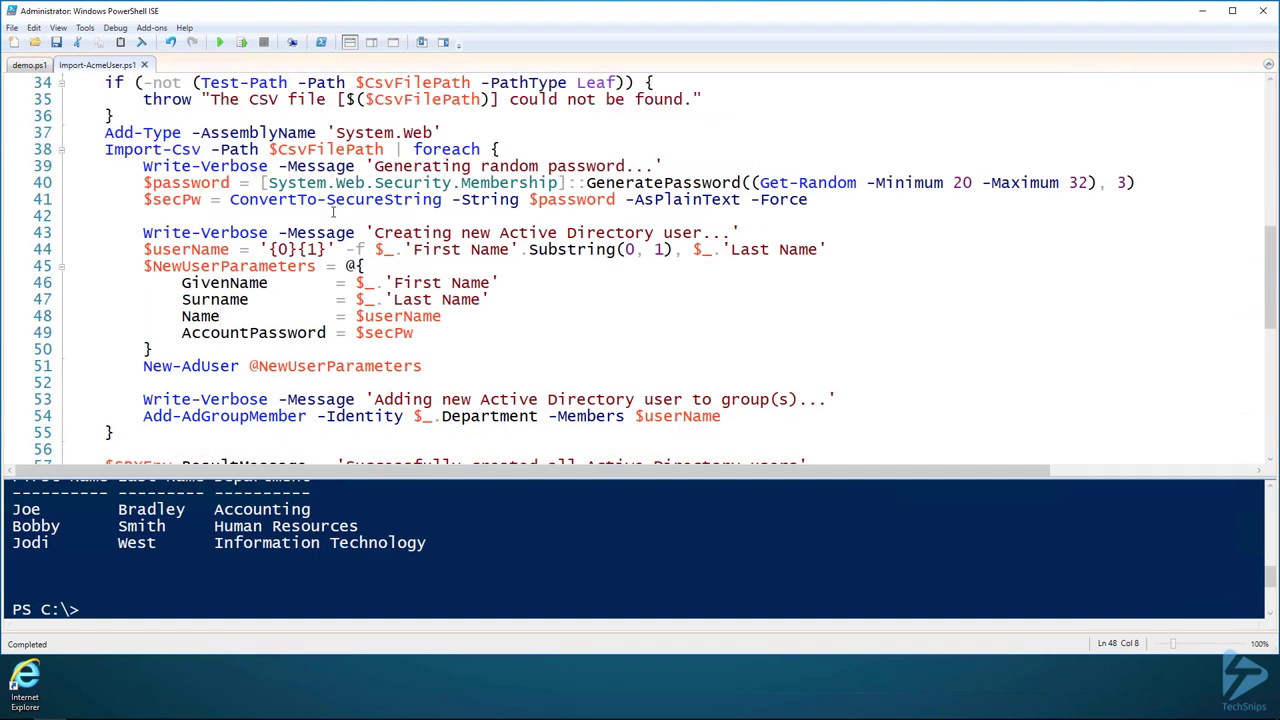
scroll(up, 3)
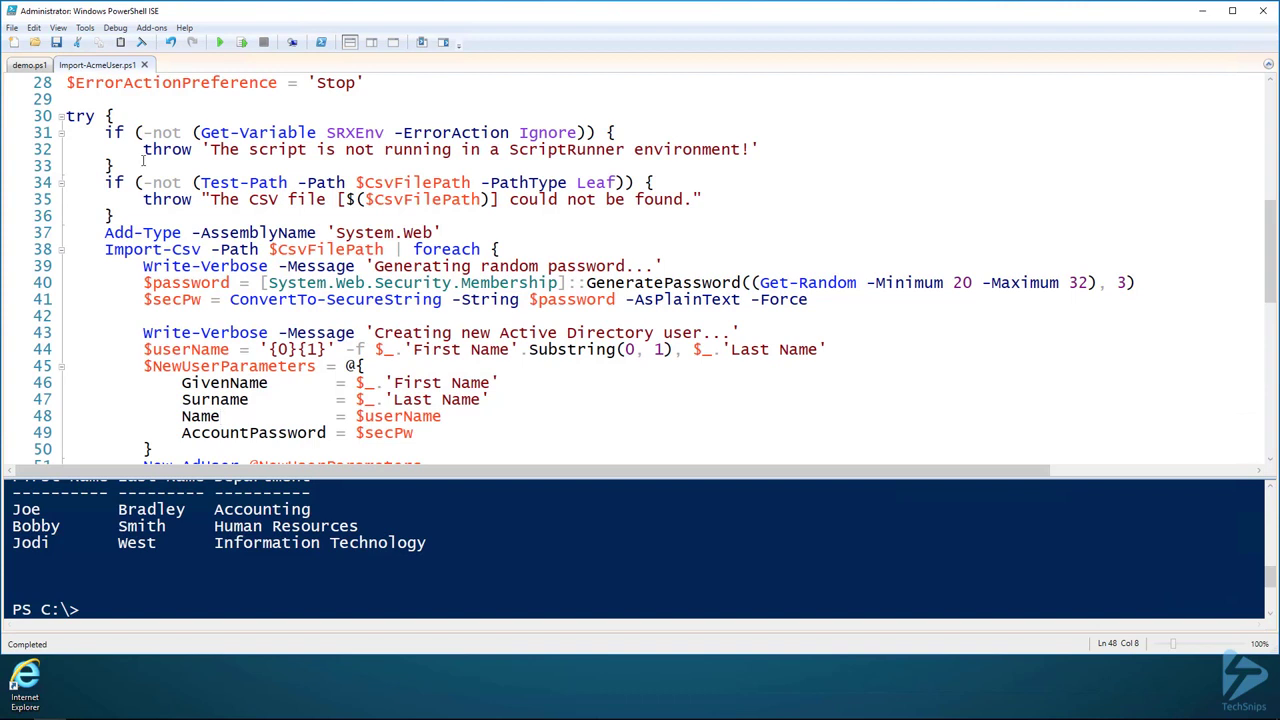
Upload Import-AcmeUser.ps1 into the admin web app's Scripts | Cmdlets library
click(28, 64)
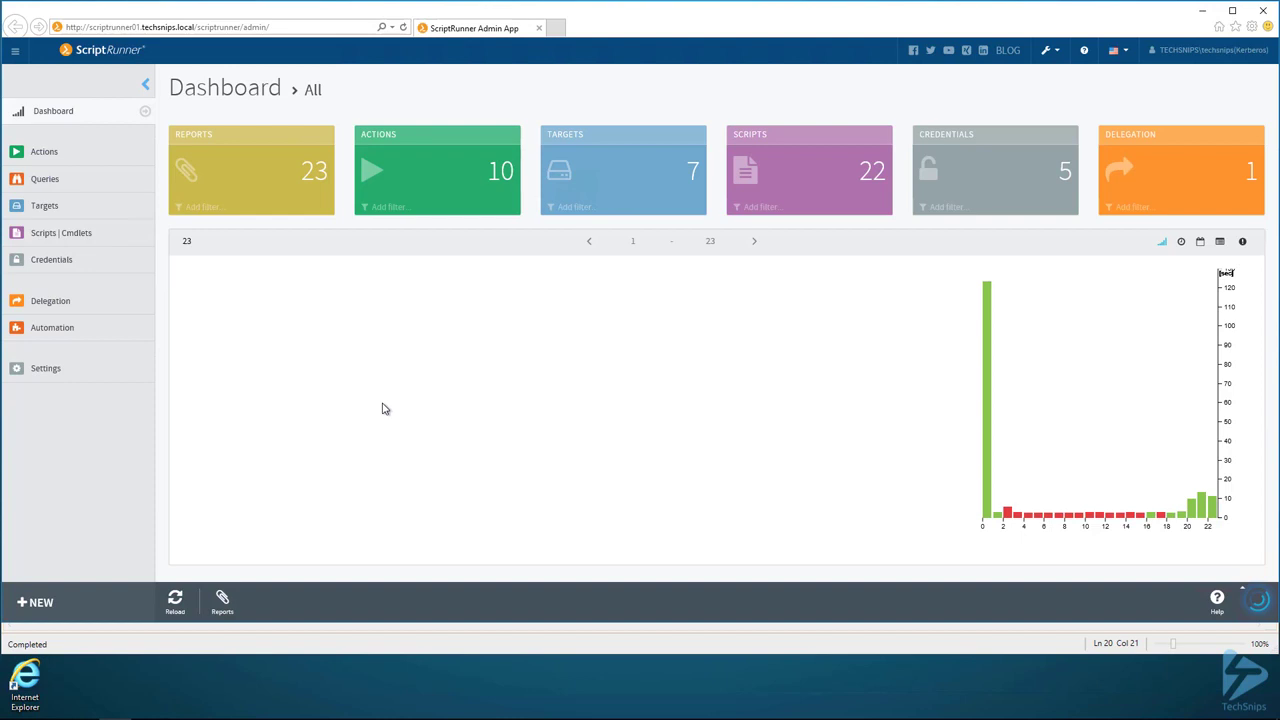
mouse_move(91, 246)
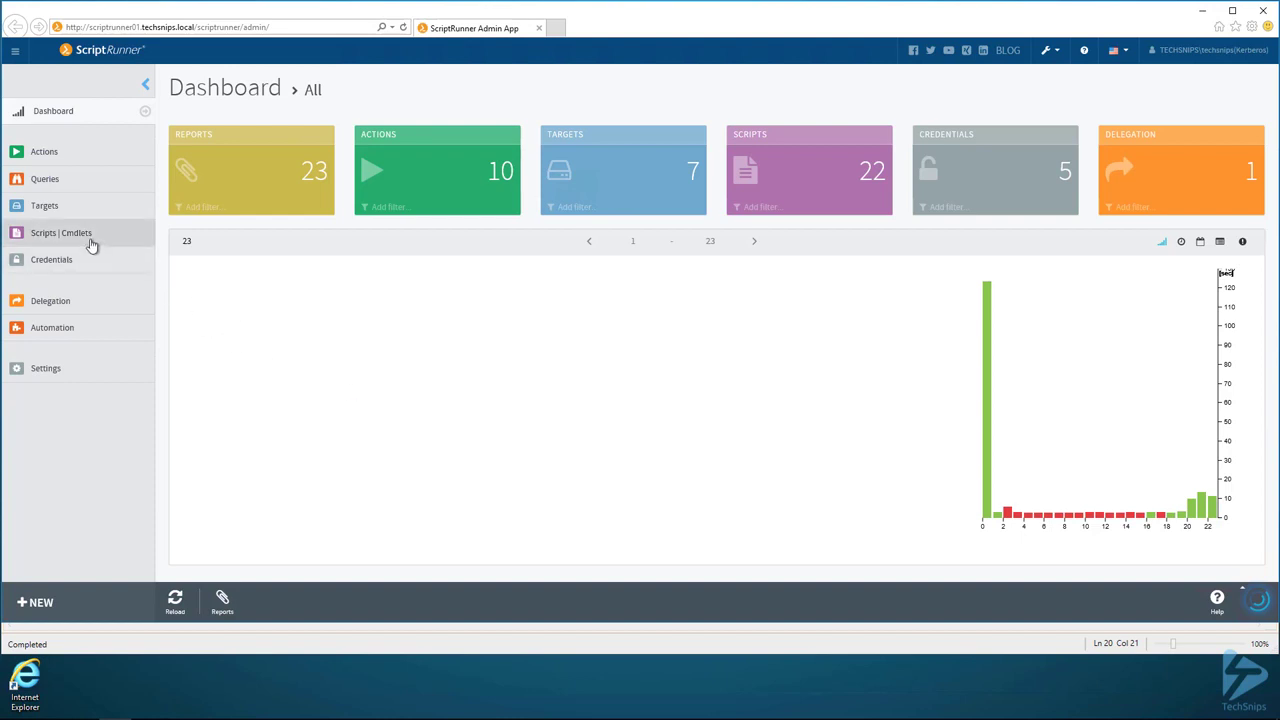
click(63, 232)
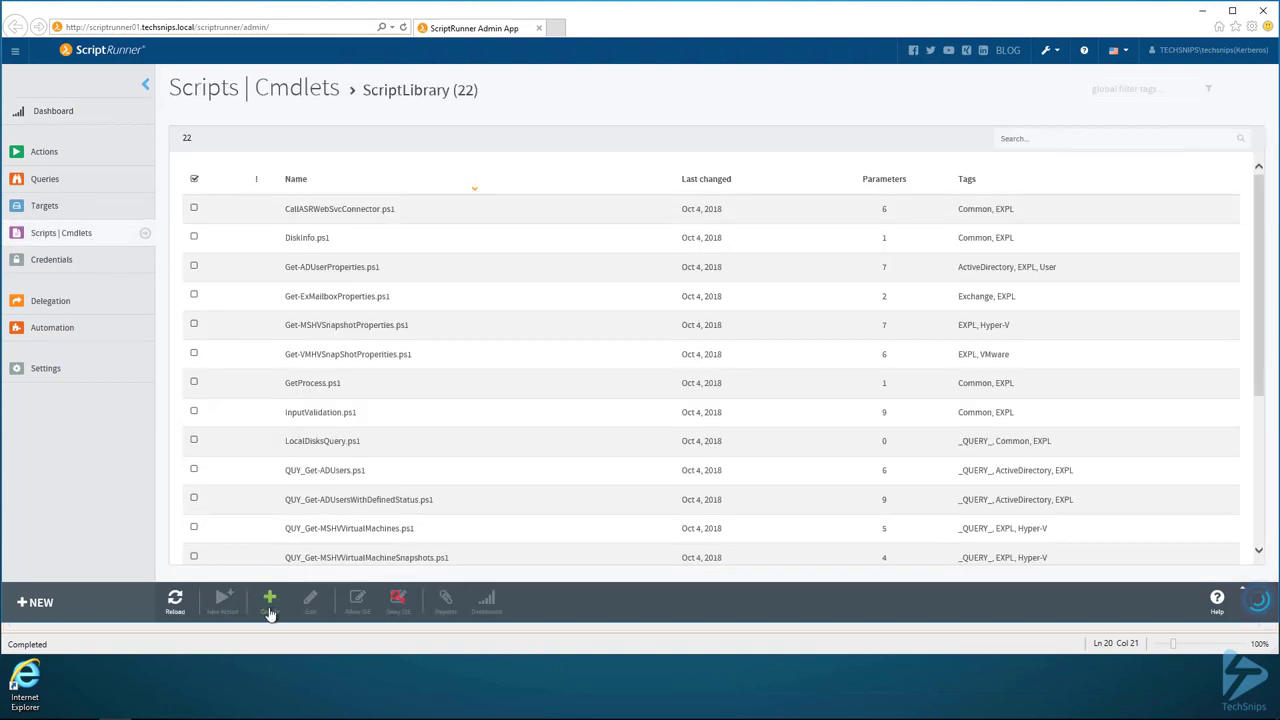
click(269, 600)
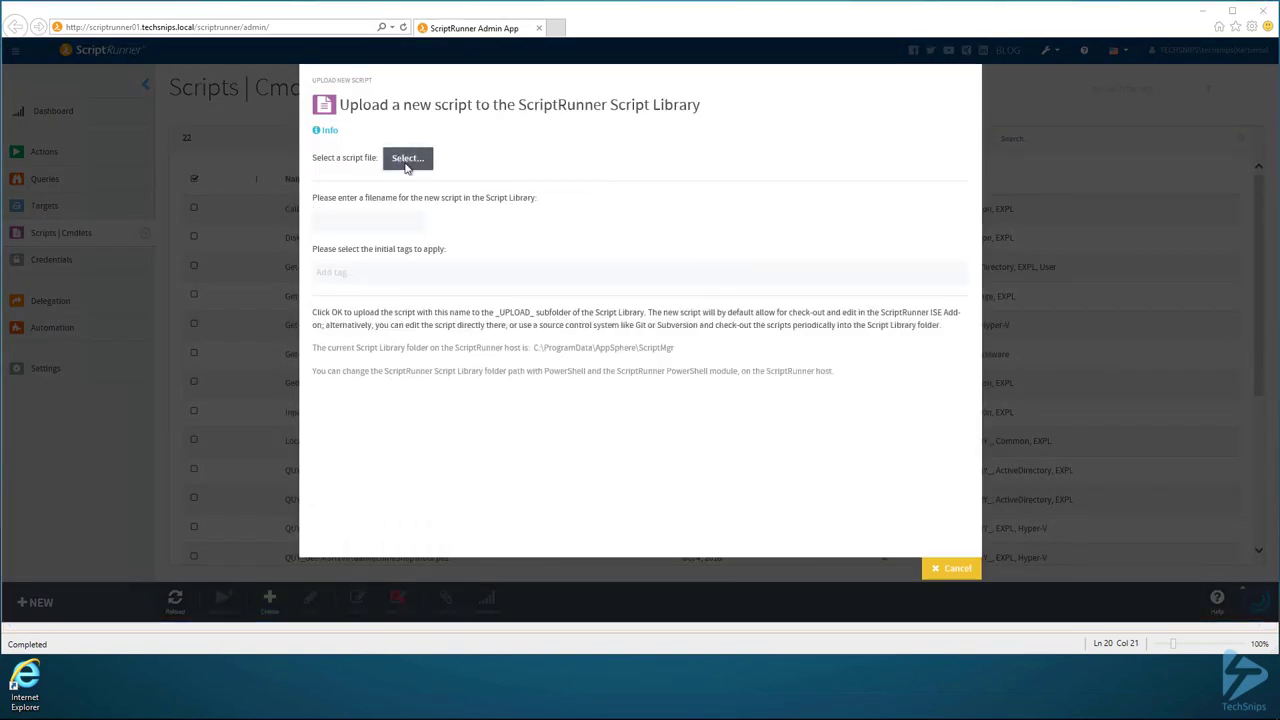
click(407, 158)
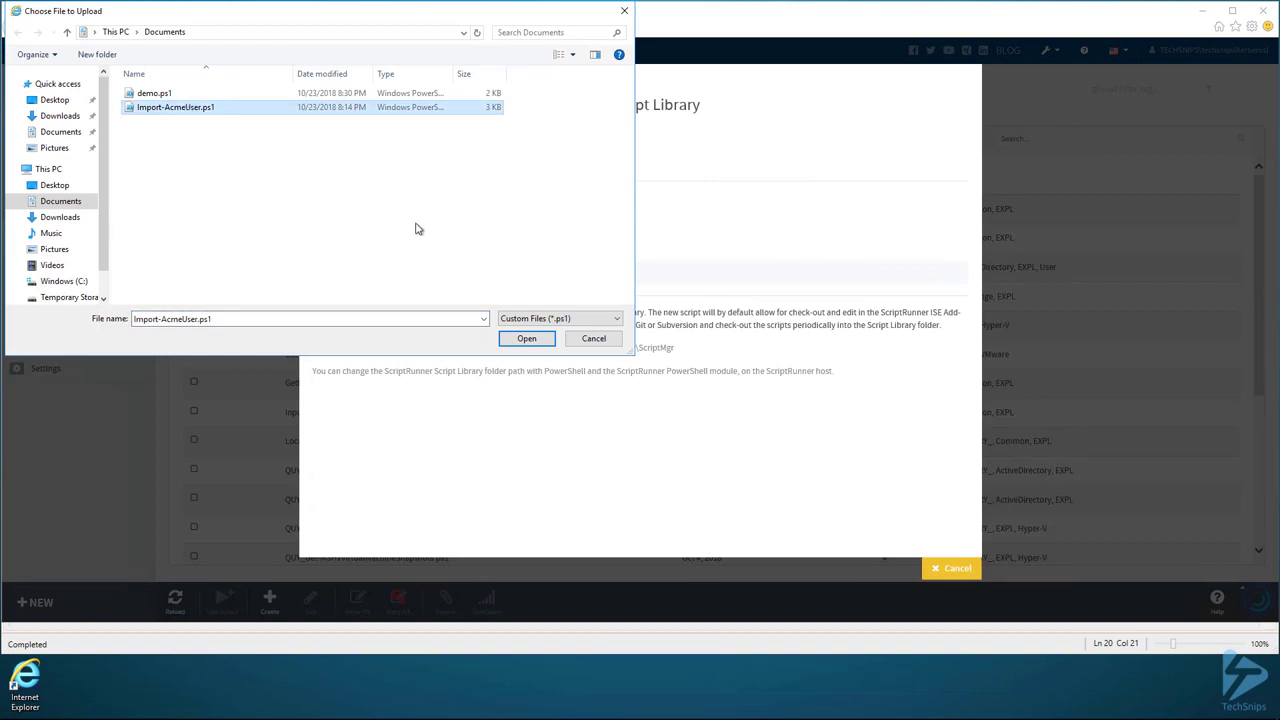
click(526, 338)
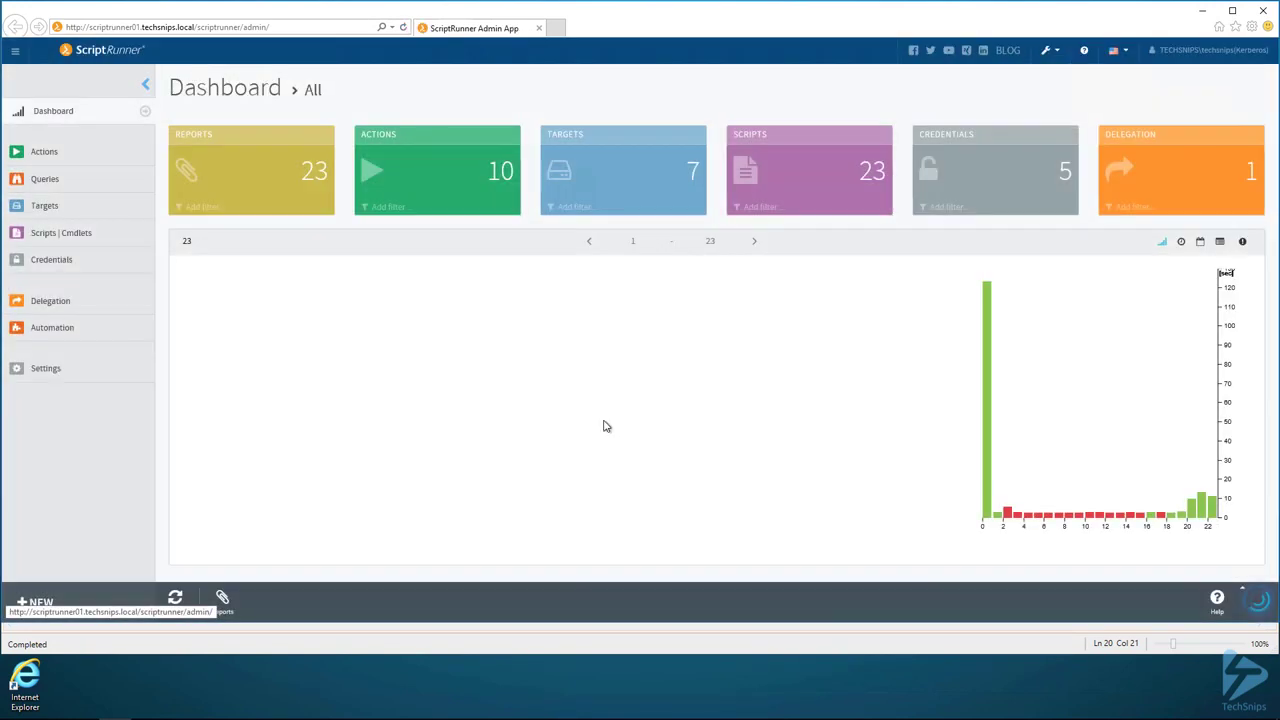
Show Import-AcmeUser.ps1 in the library and in its _UPLOAD_ folder, then close Explorer
click(61, 232)
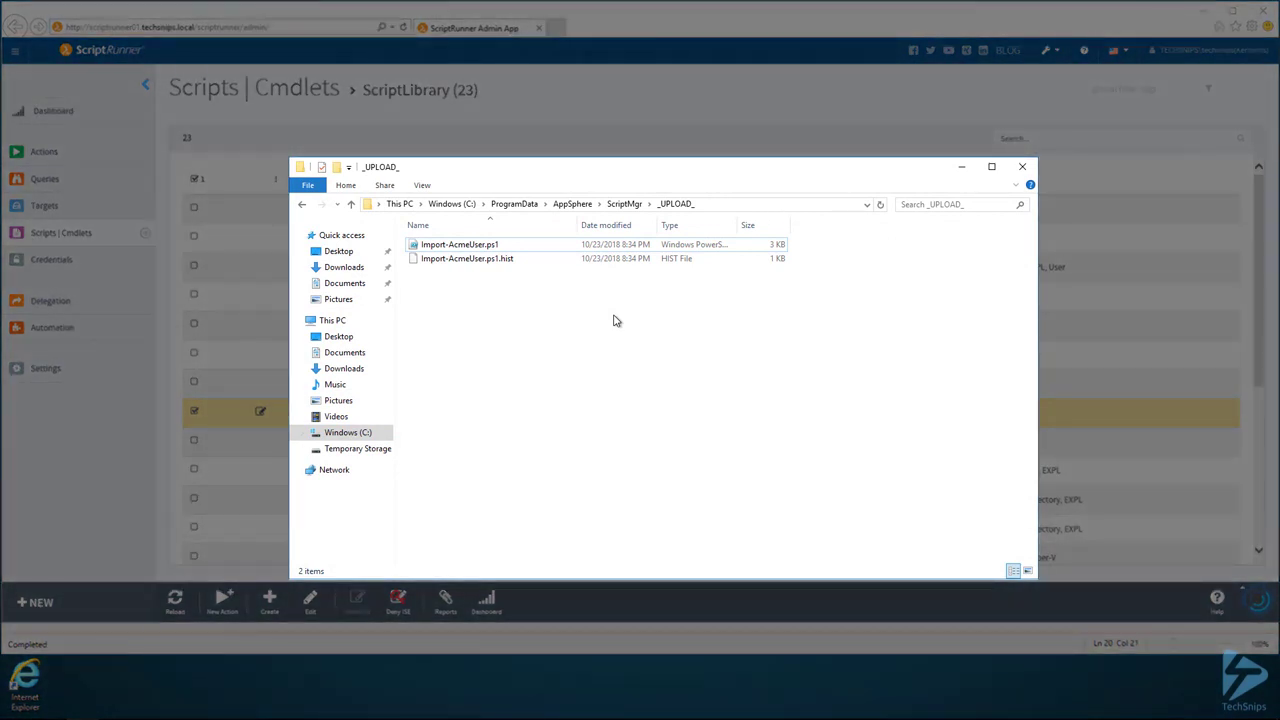
click(465, 244)
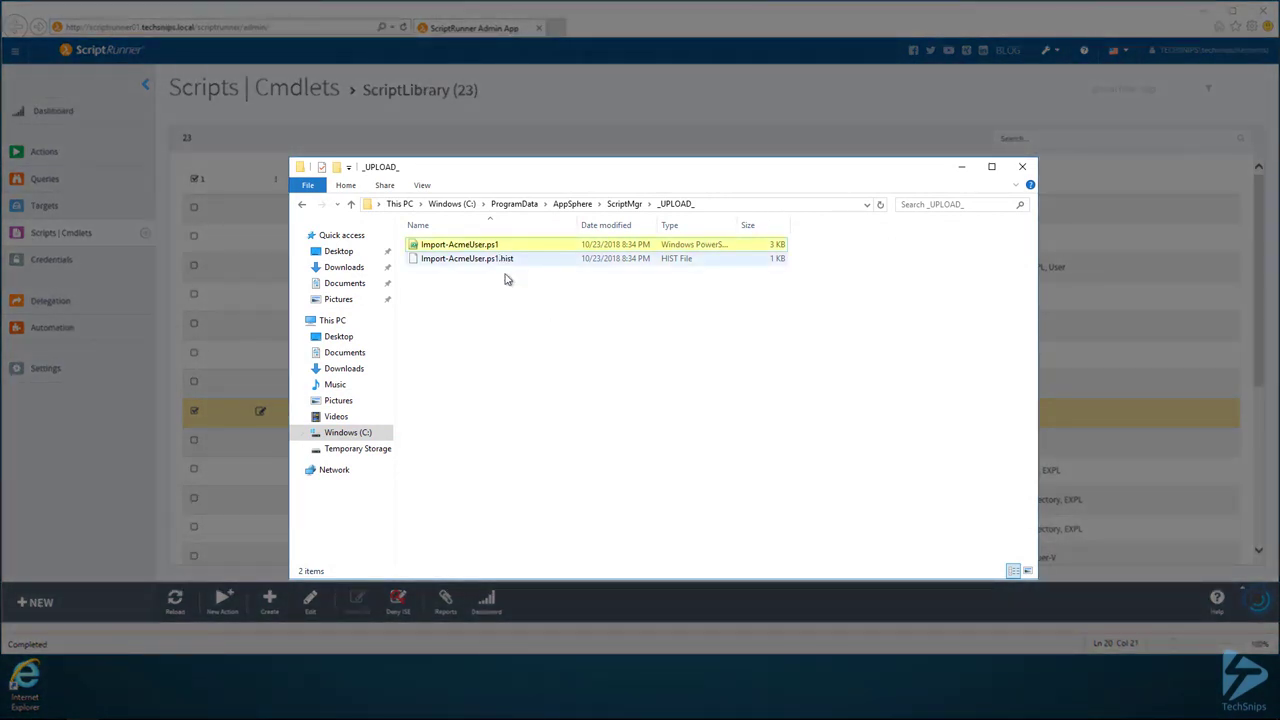
click(466, 258)
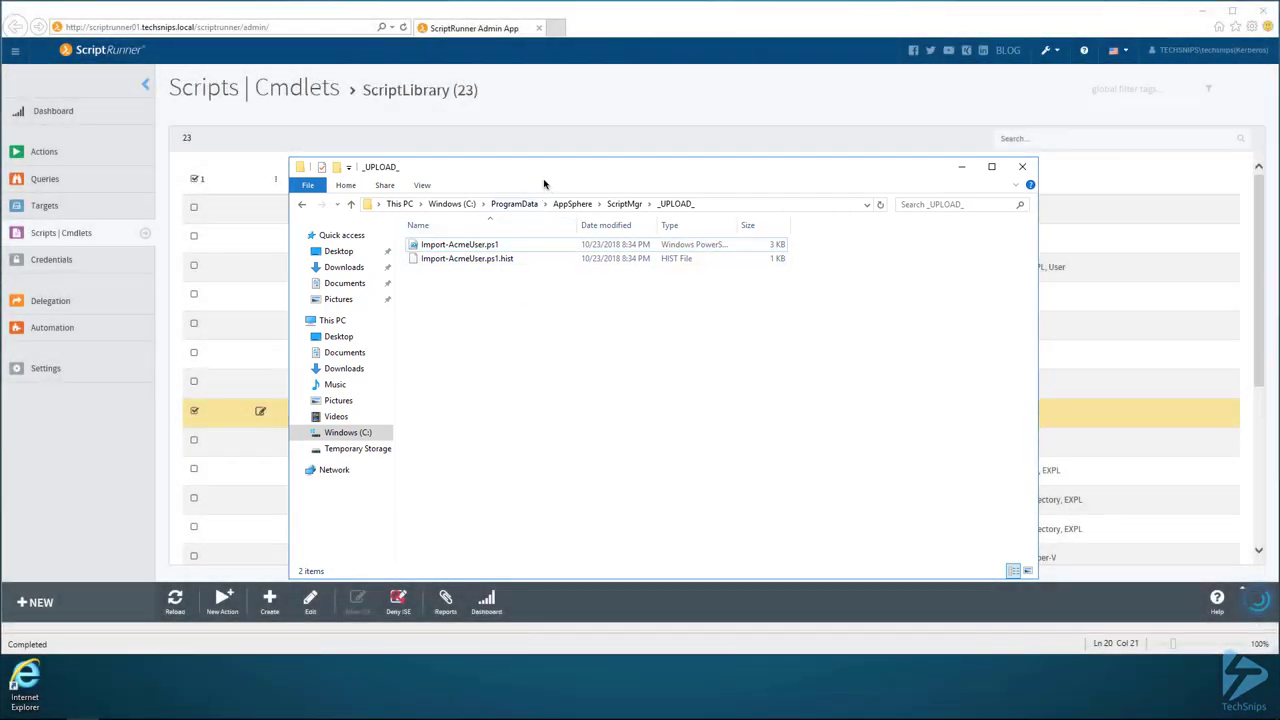
click(1021, 166)
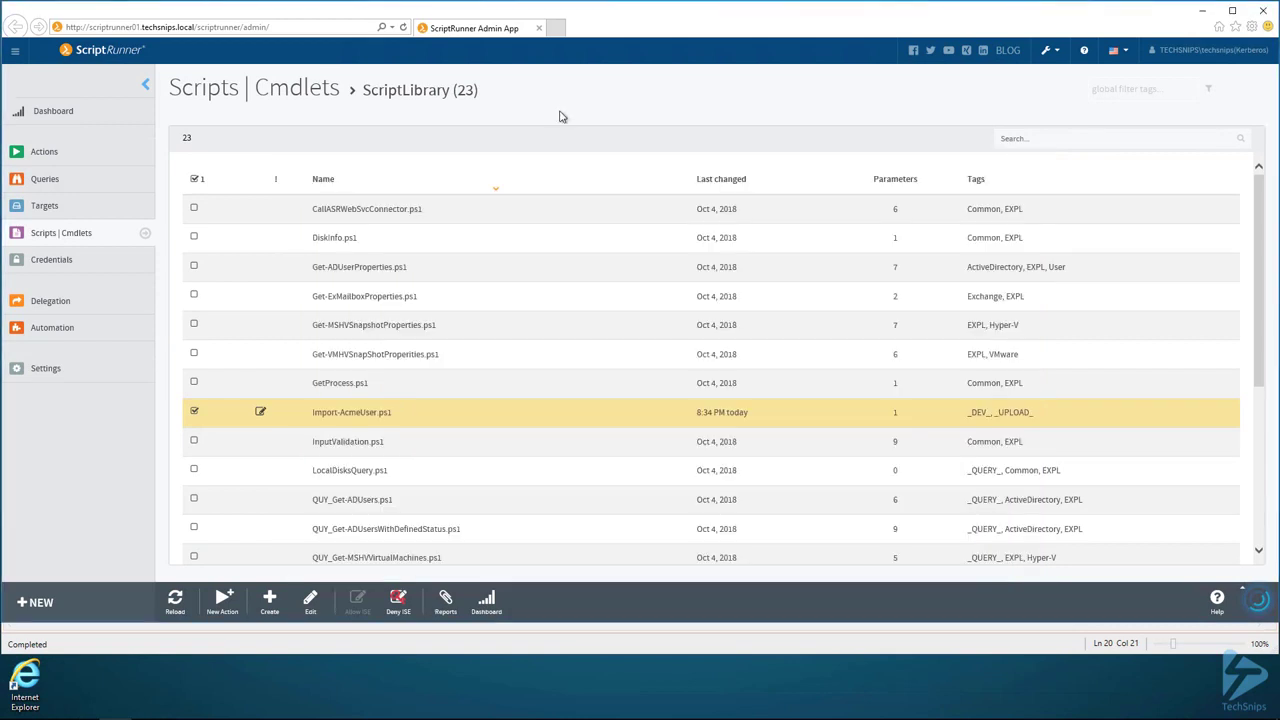
mouse_move(451, 135)
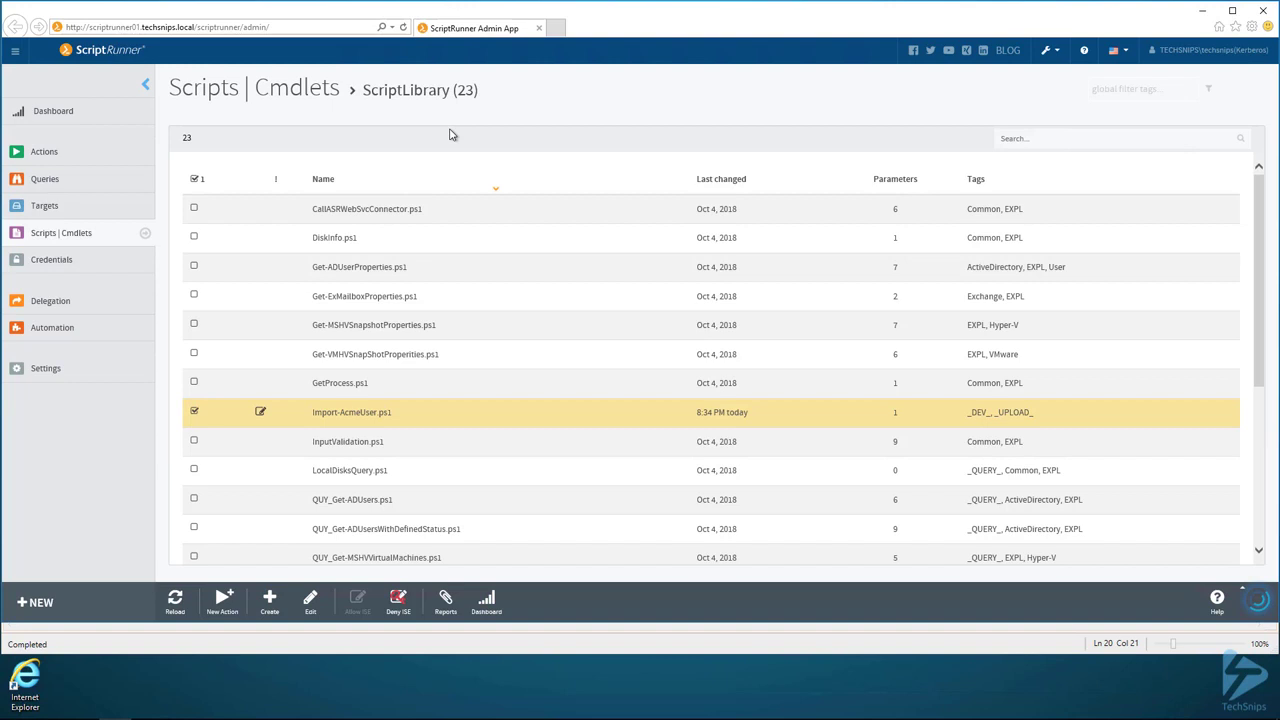
mouse_move(98, 303)
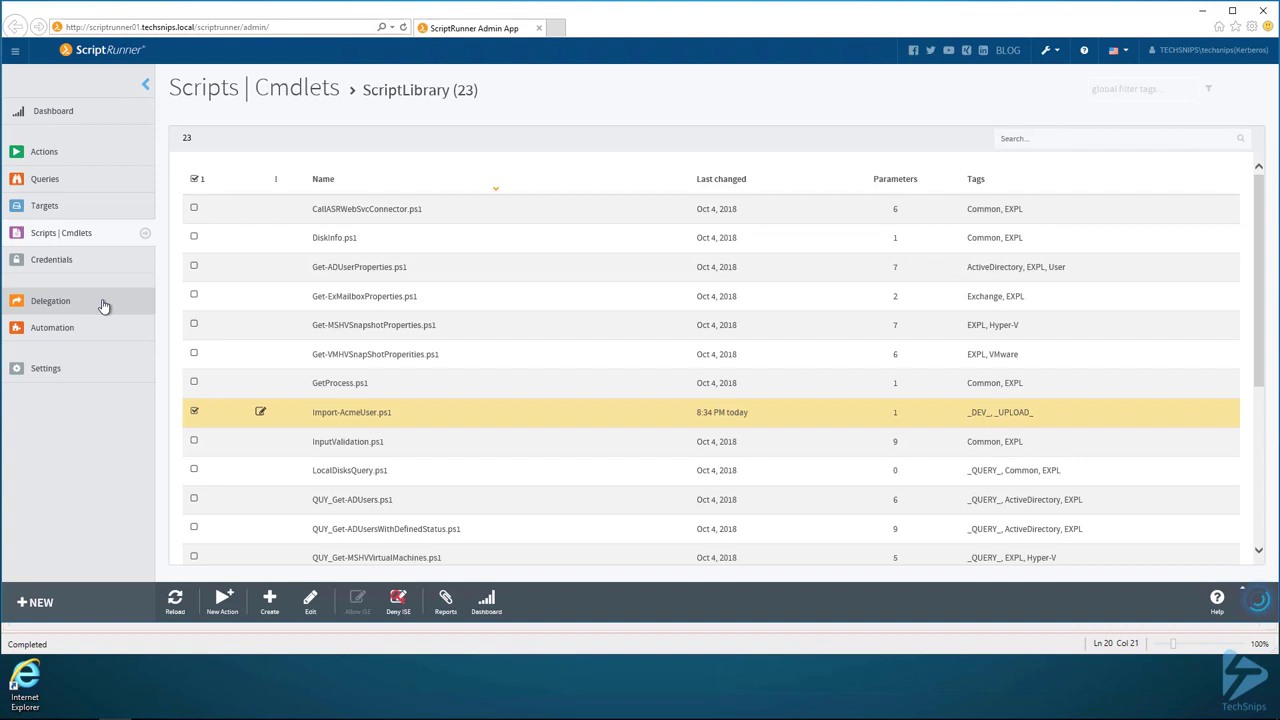
Start a new delegation with display name 'Active Directory User Creators'
click(50, 300)
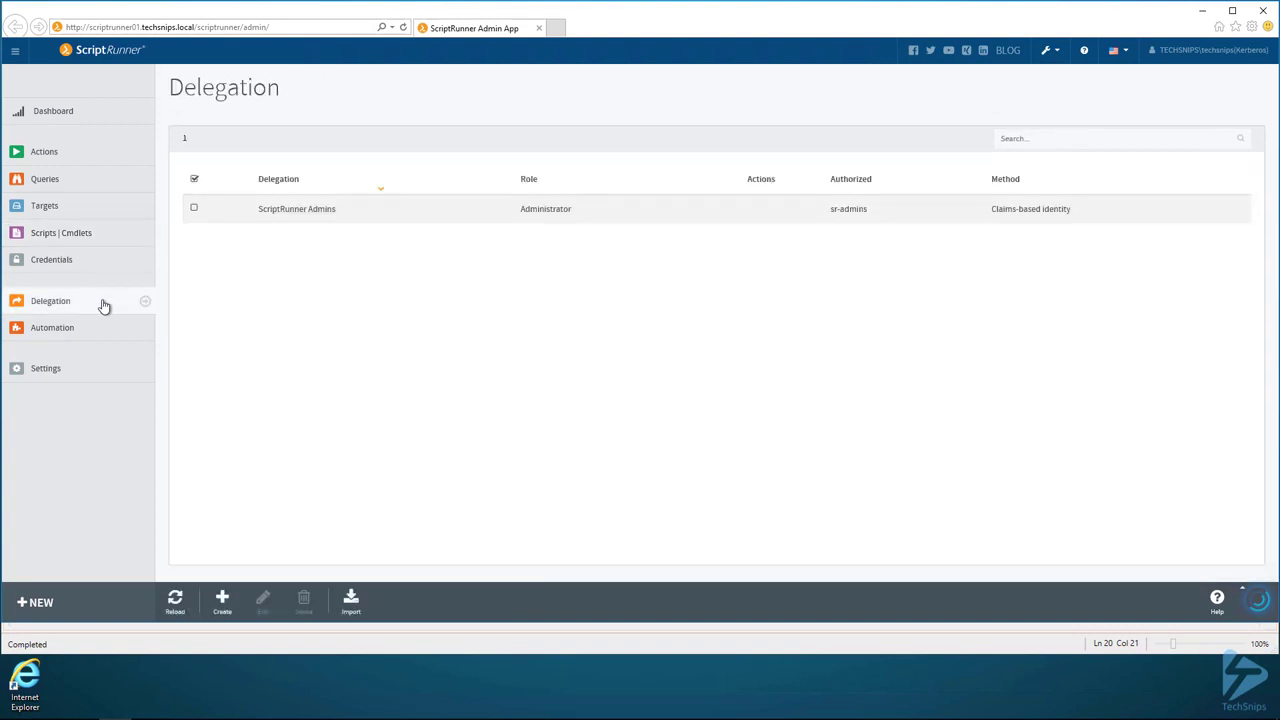
mouse_move(222, 610)
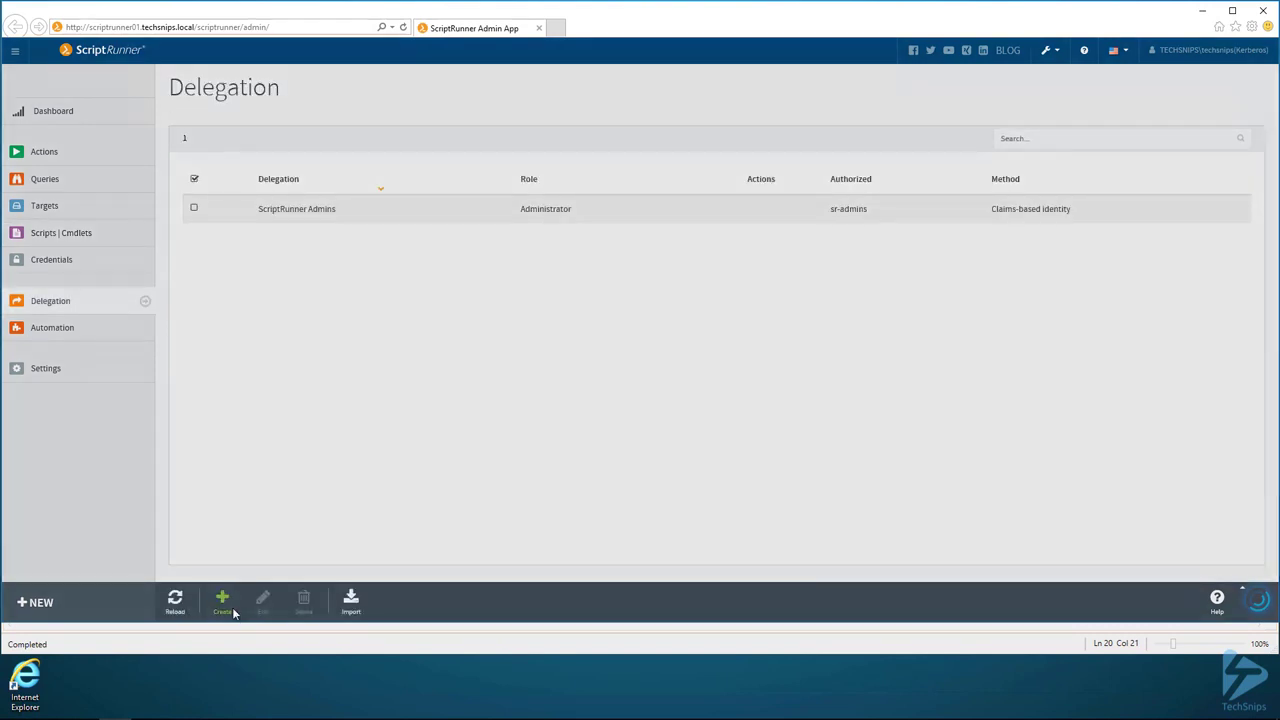
click(222, 598)
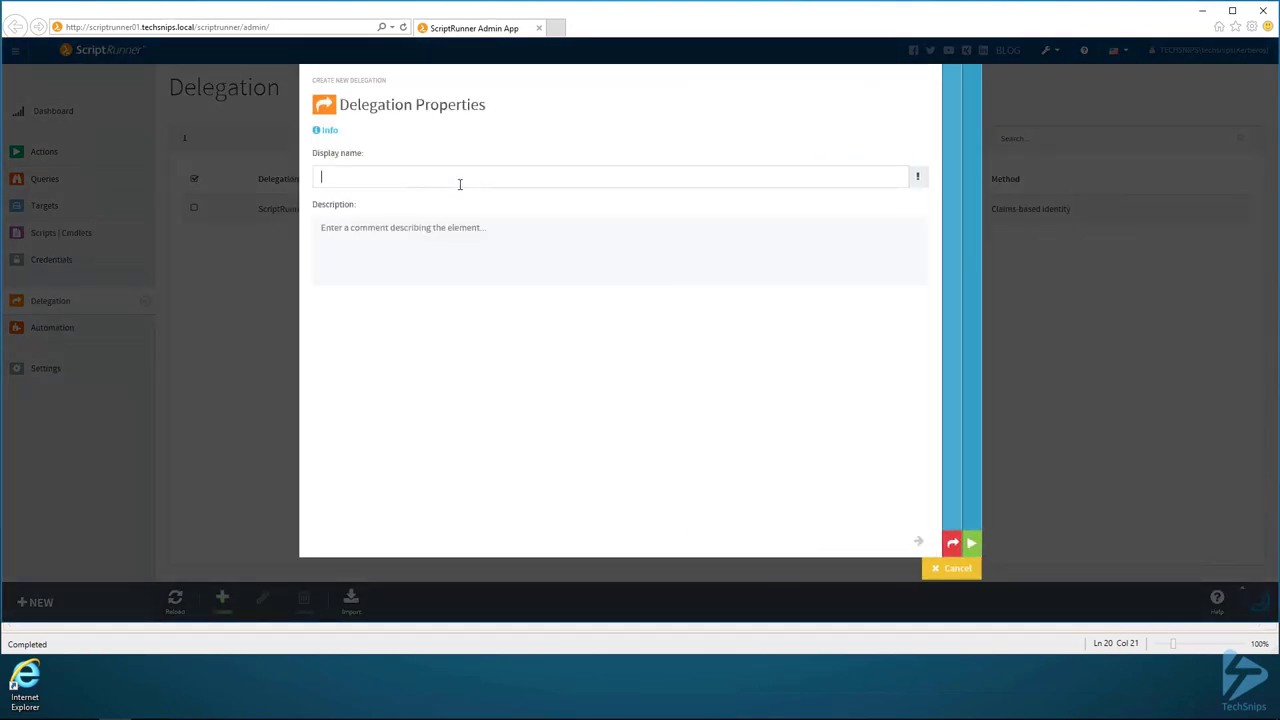
text(Ac)
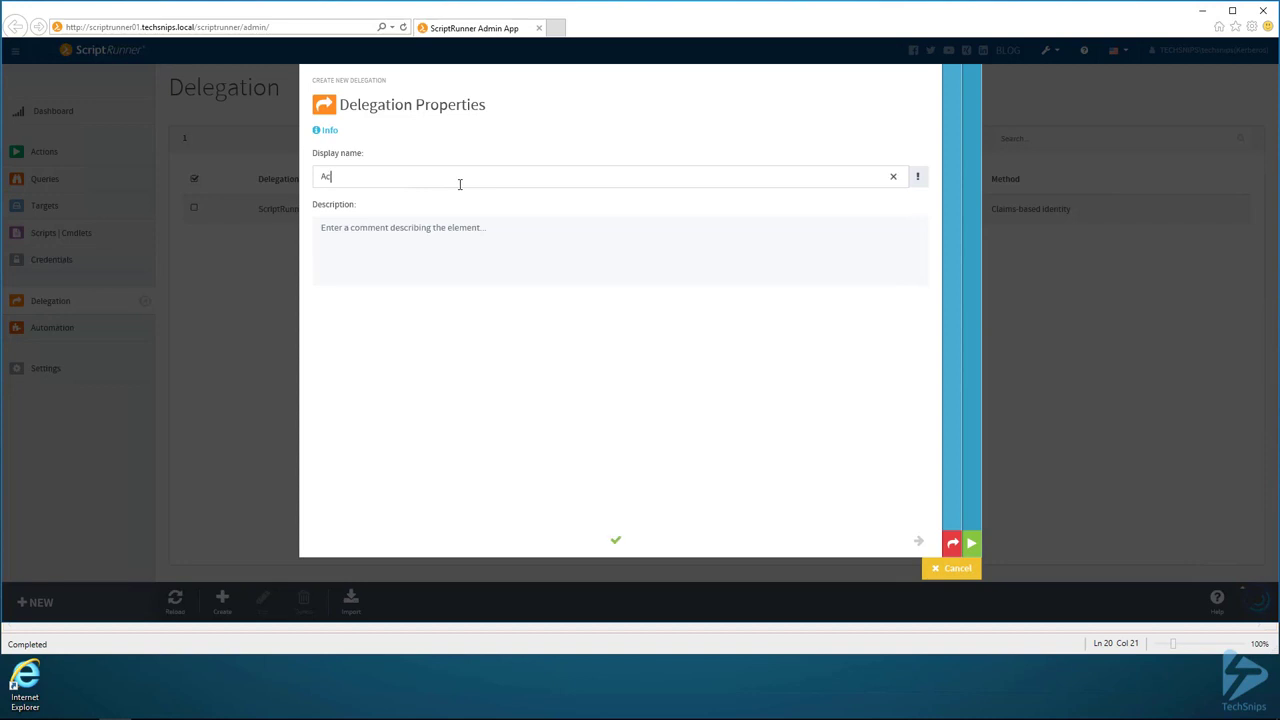
text(ctive Directory User Creators)
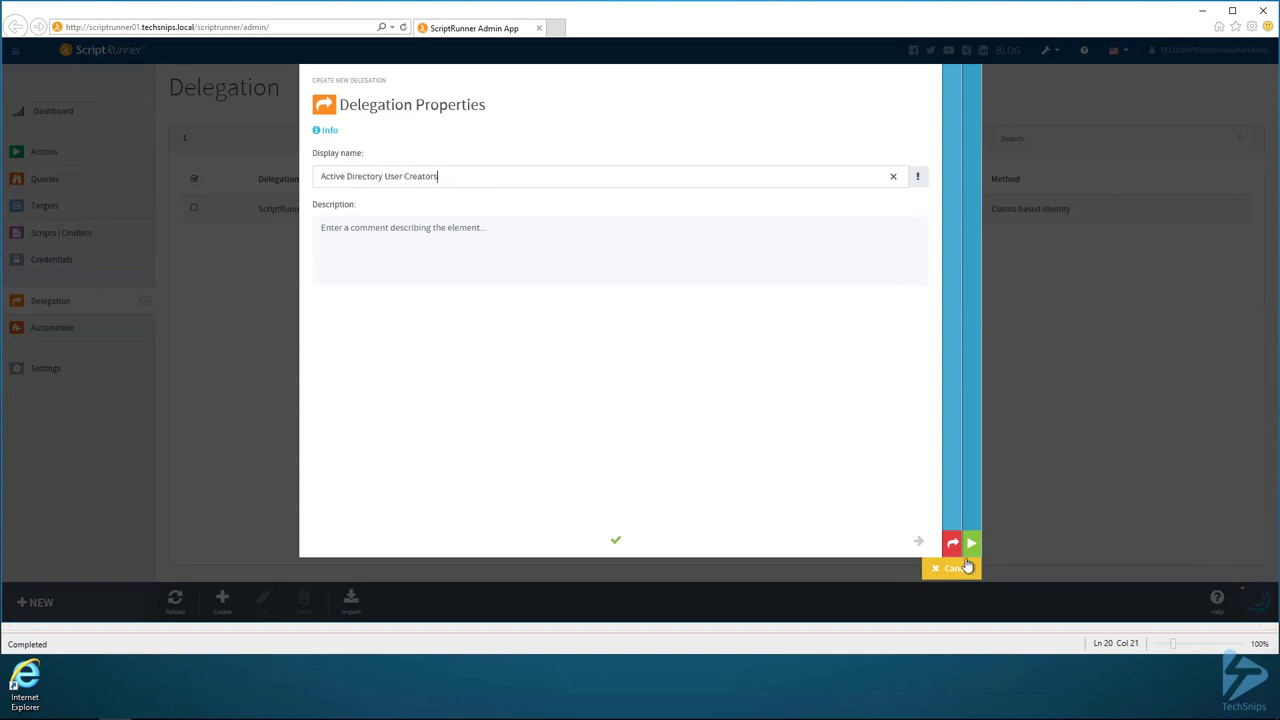
Authorize the validated Active Directory account juser and save the delegation
click(971, 543)
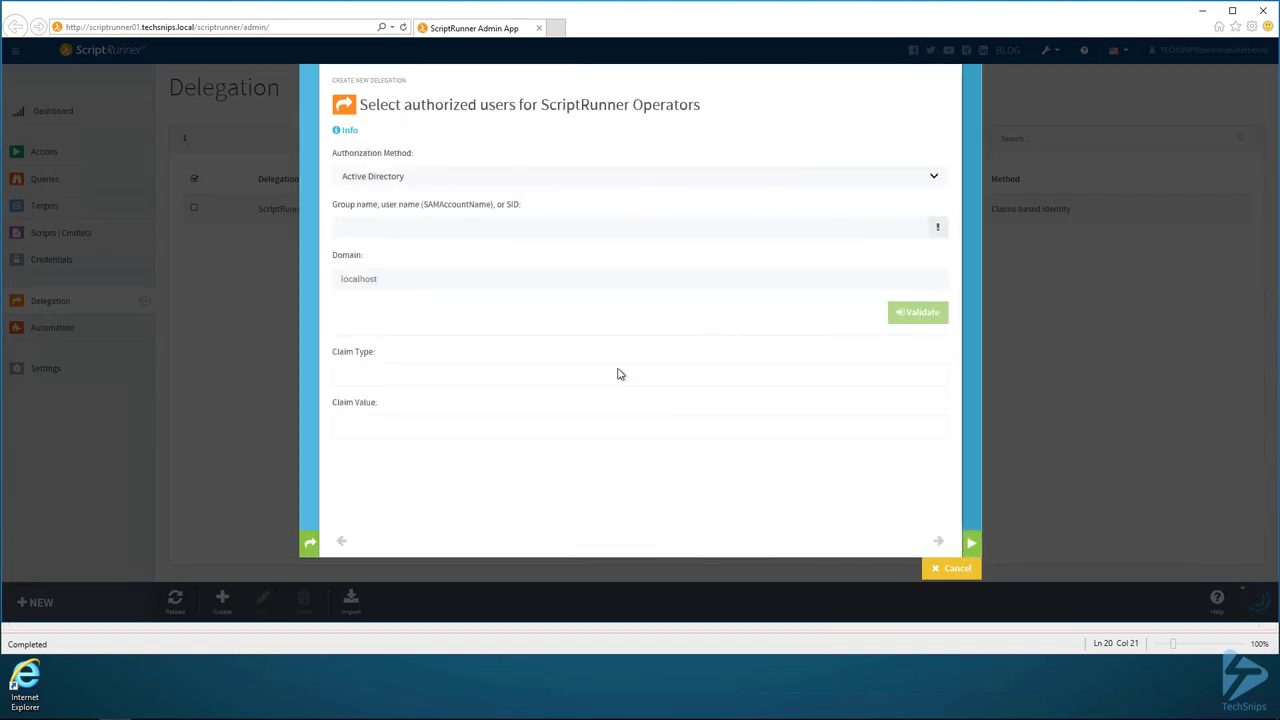
click(630, 227)
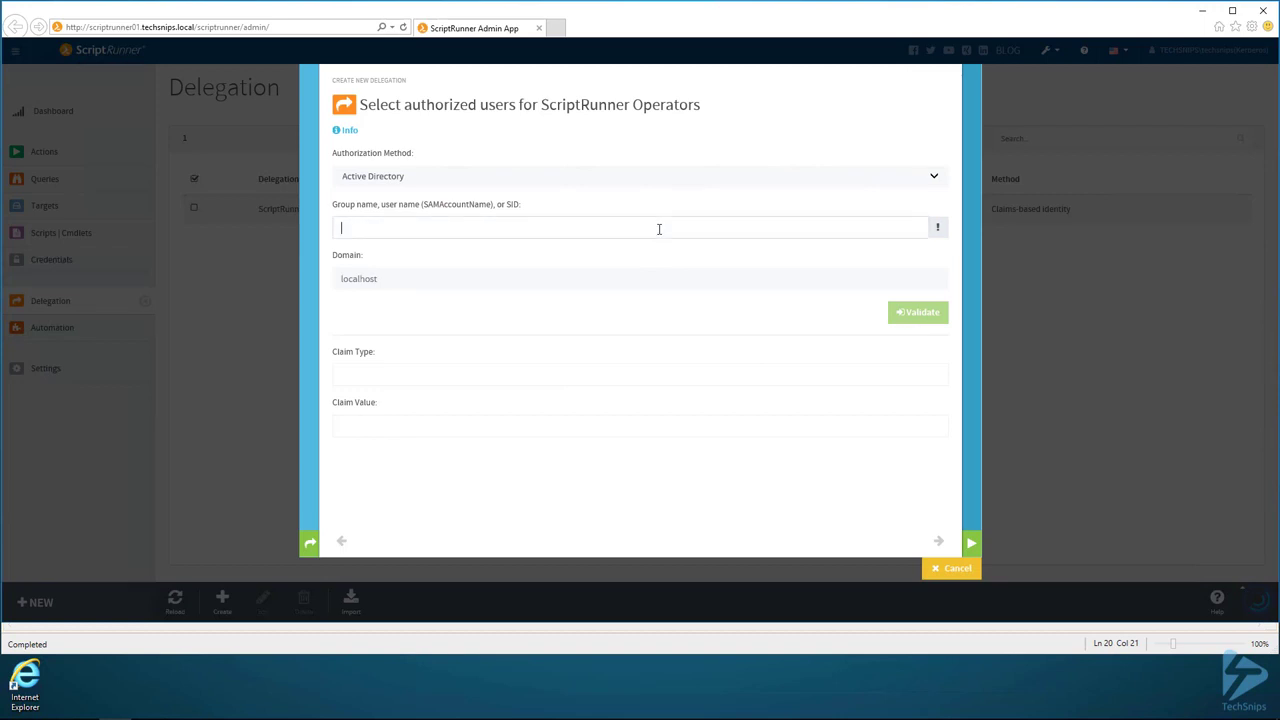
text(user)
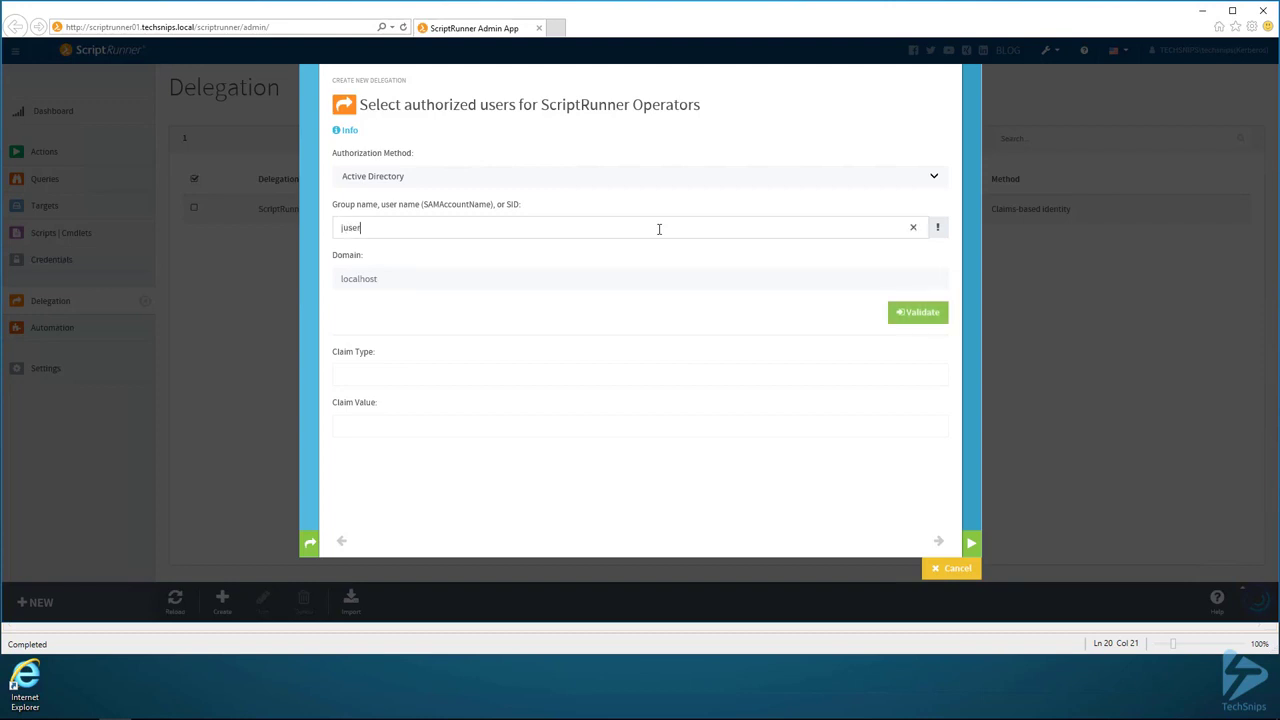
click(917, 312)
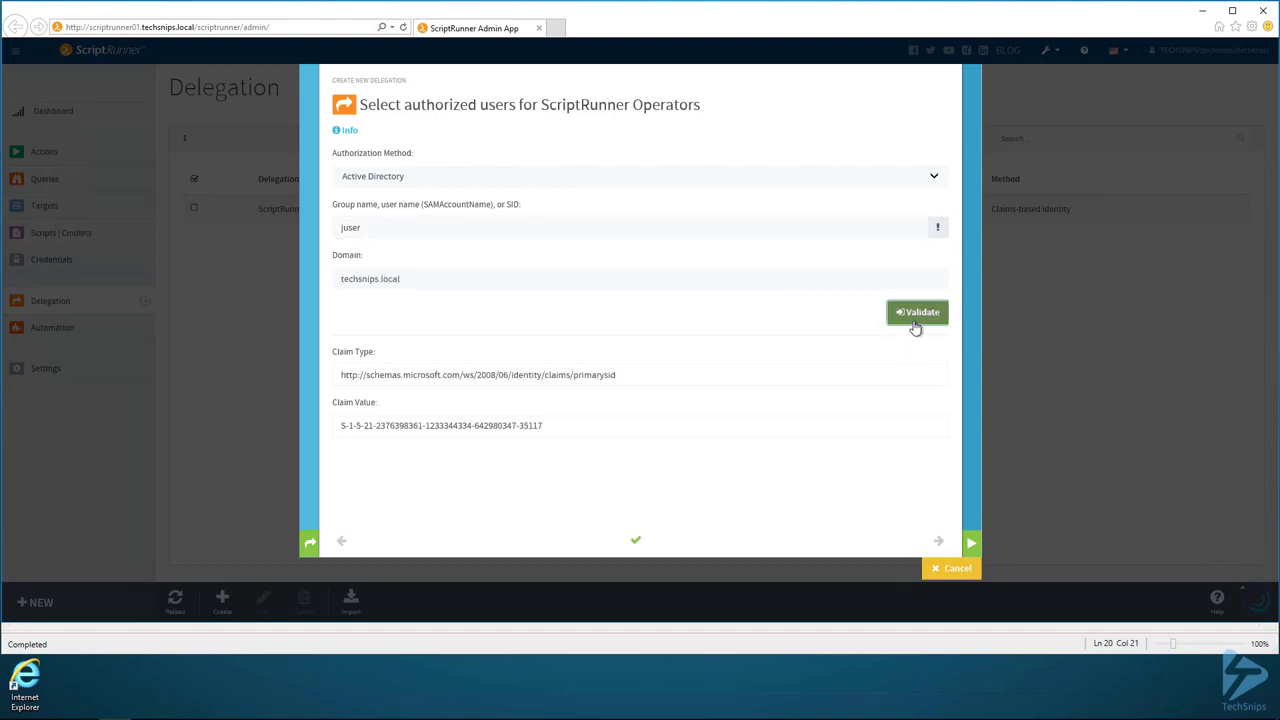
click(916, 312)
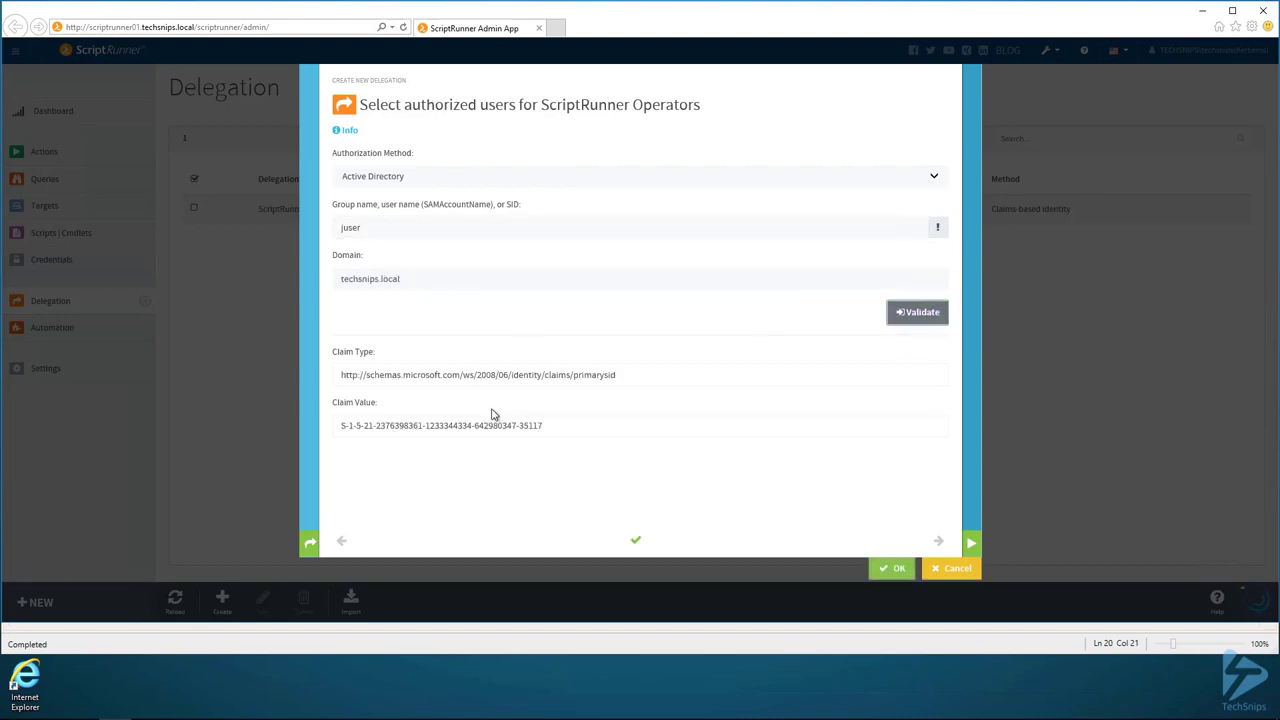
mouse_move(459, 432)
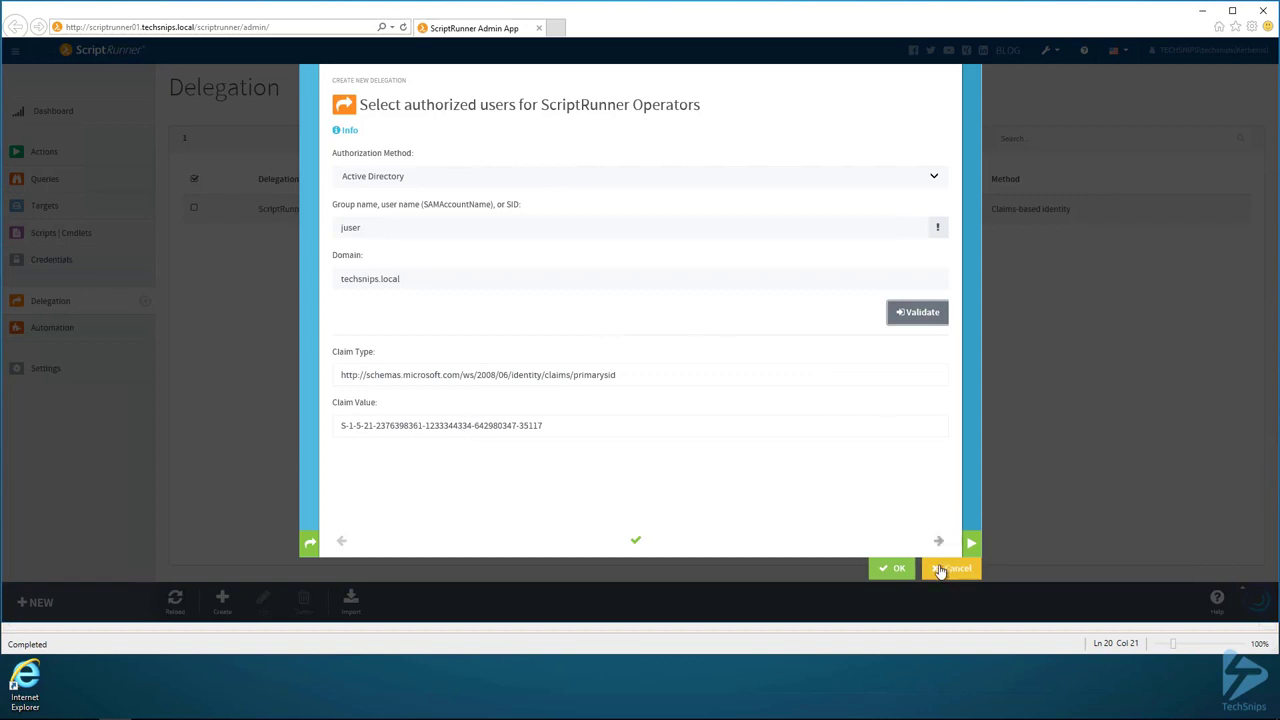
click(971, 542)
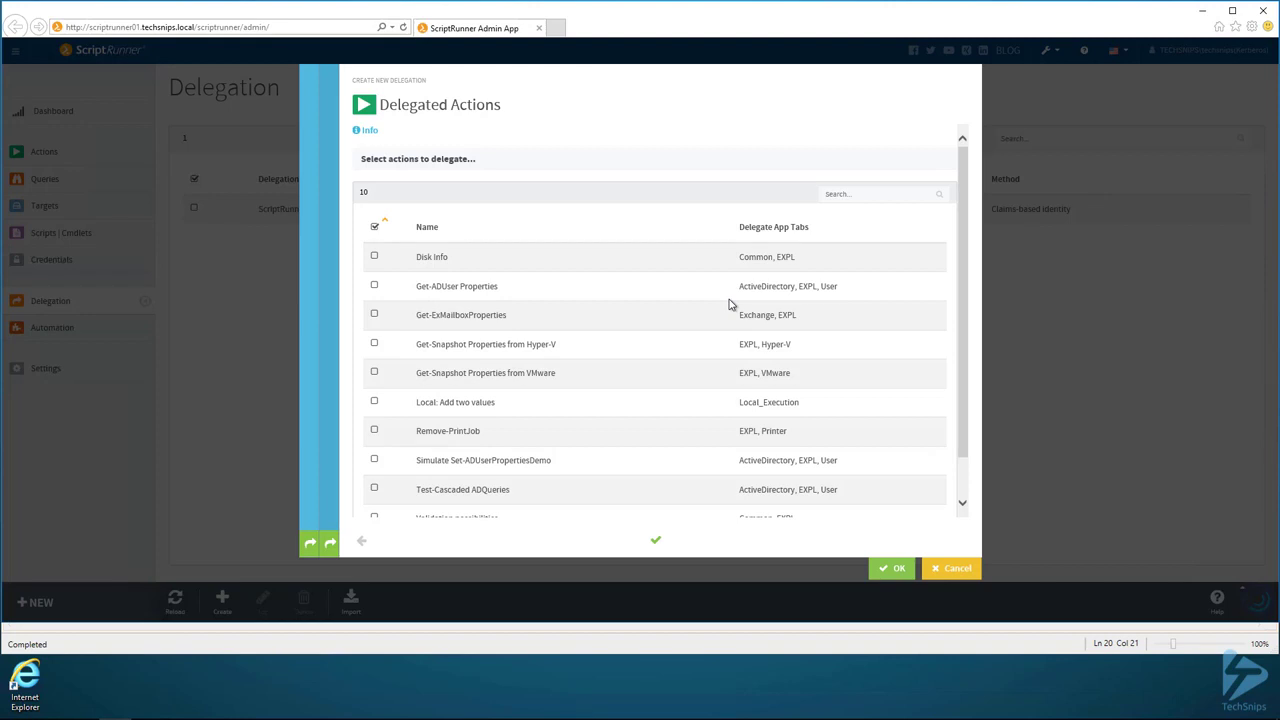
mouse_move(872, 573)
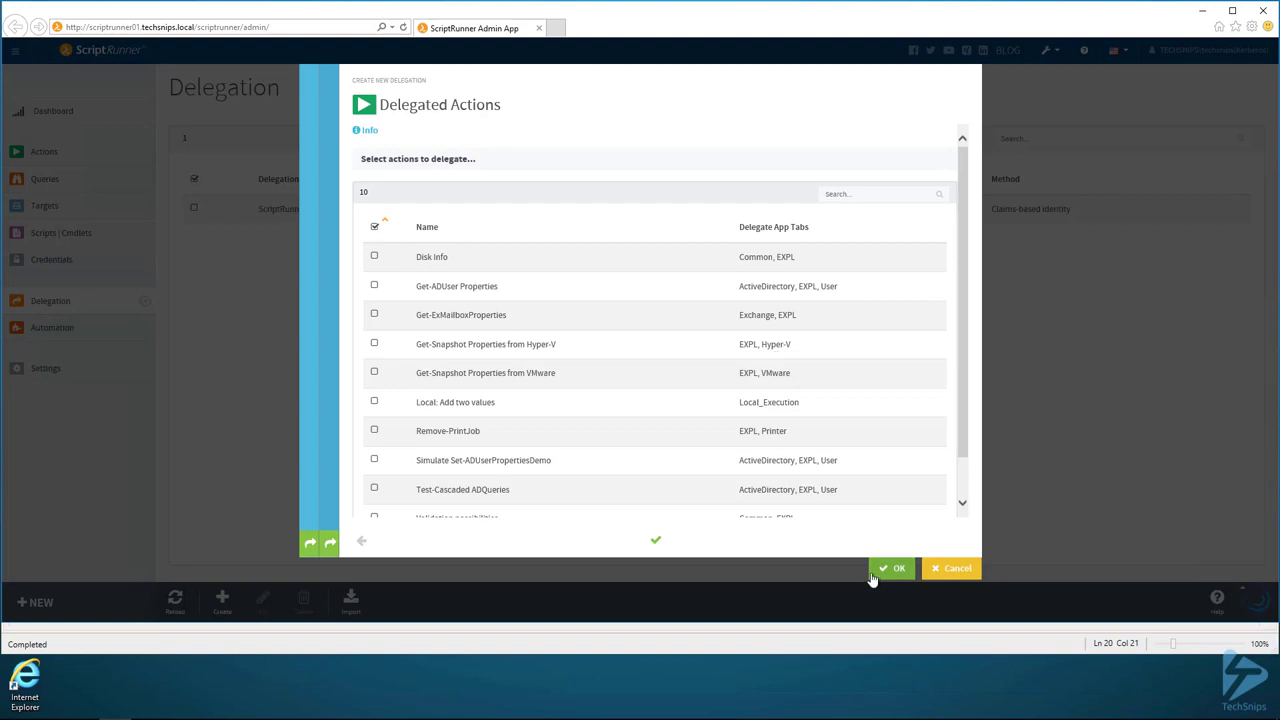
click(892, 568)
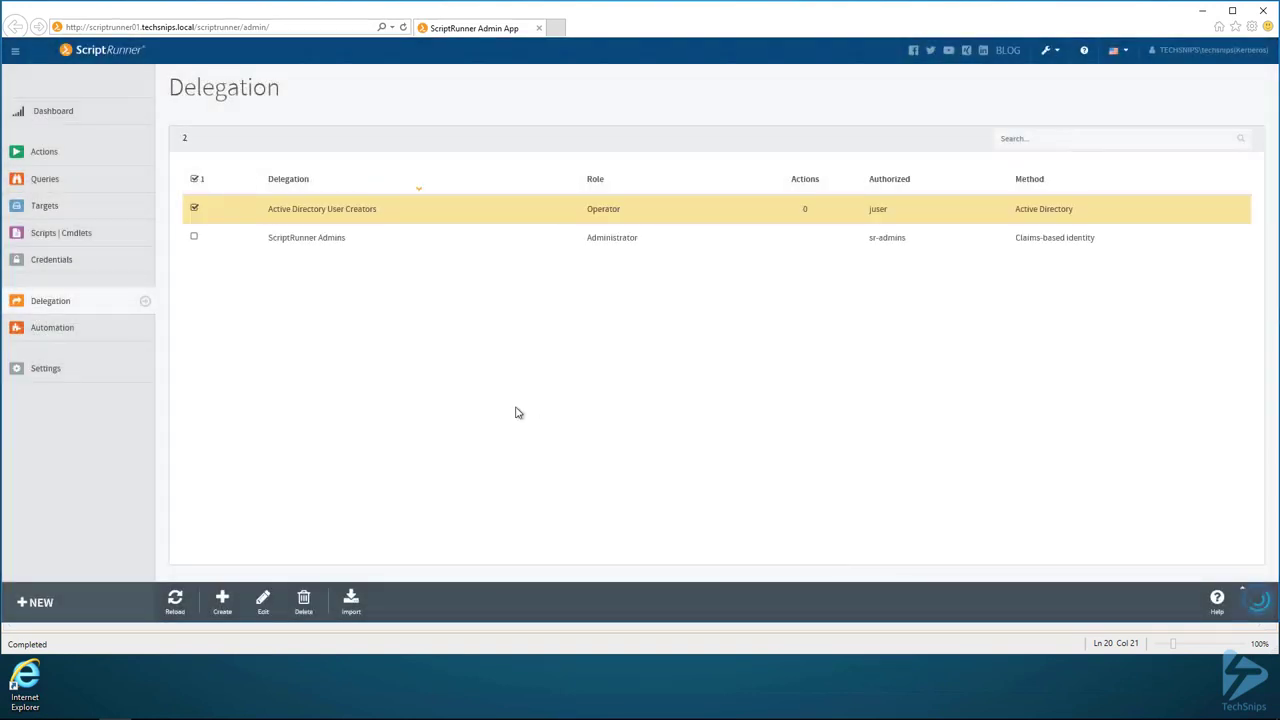
mouse_move(313, 357)
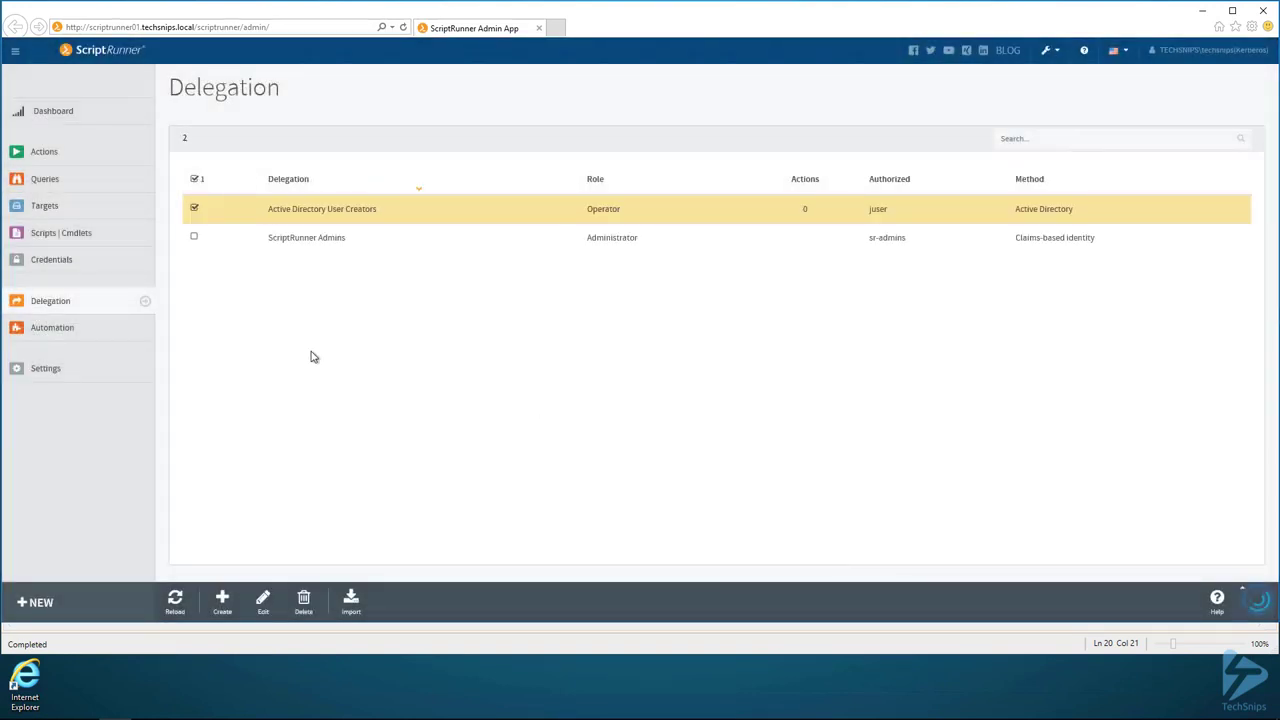
mouse_move(85, 210)
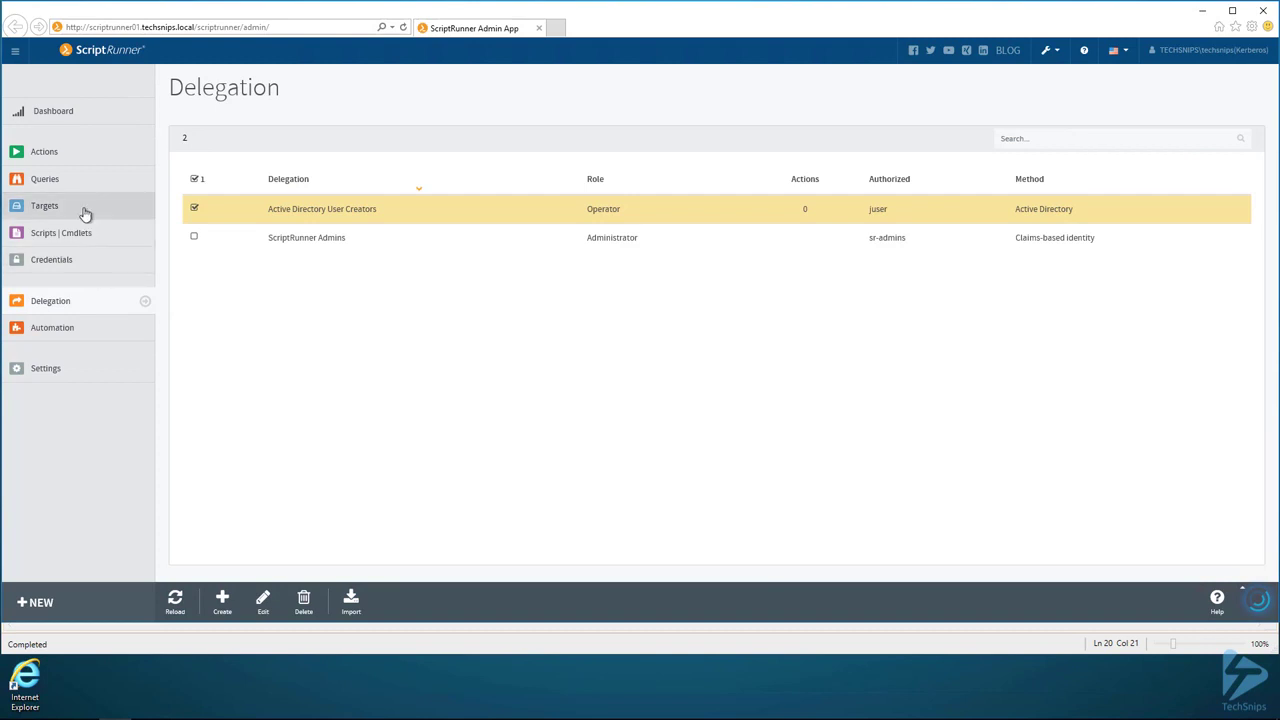
Set the AD local target's RunAs credential to TechSnips AD Admin
click(44, 205)
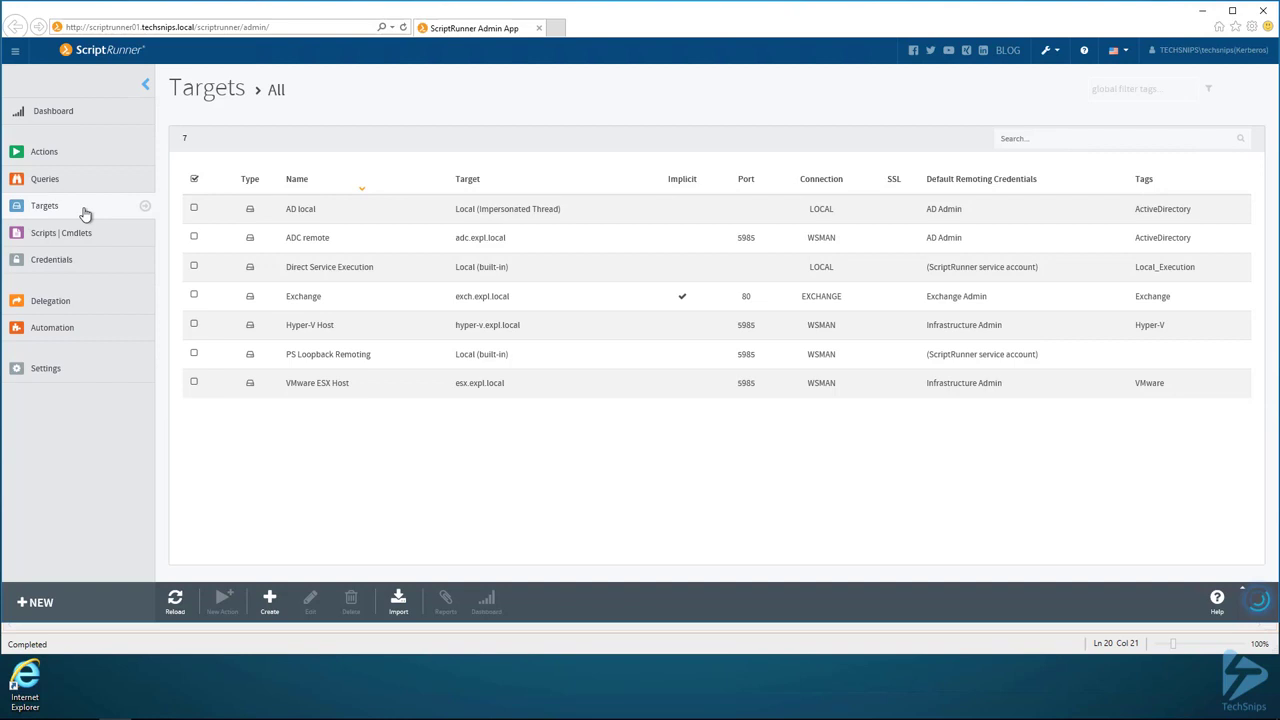
click(194, 209)
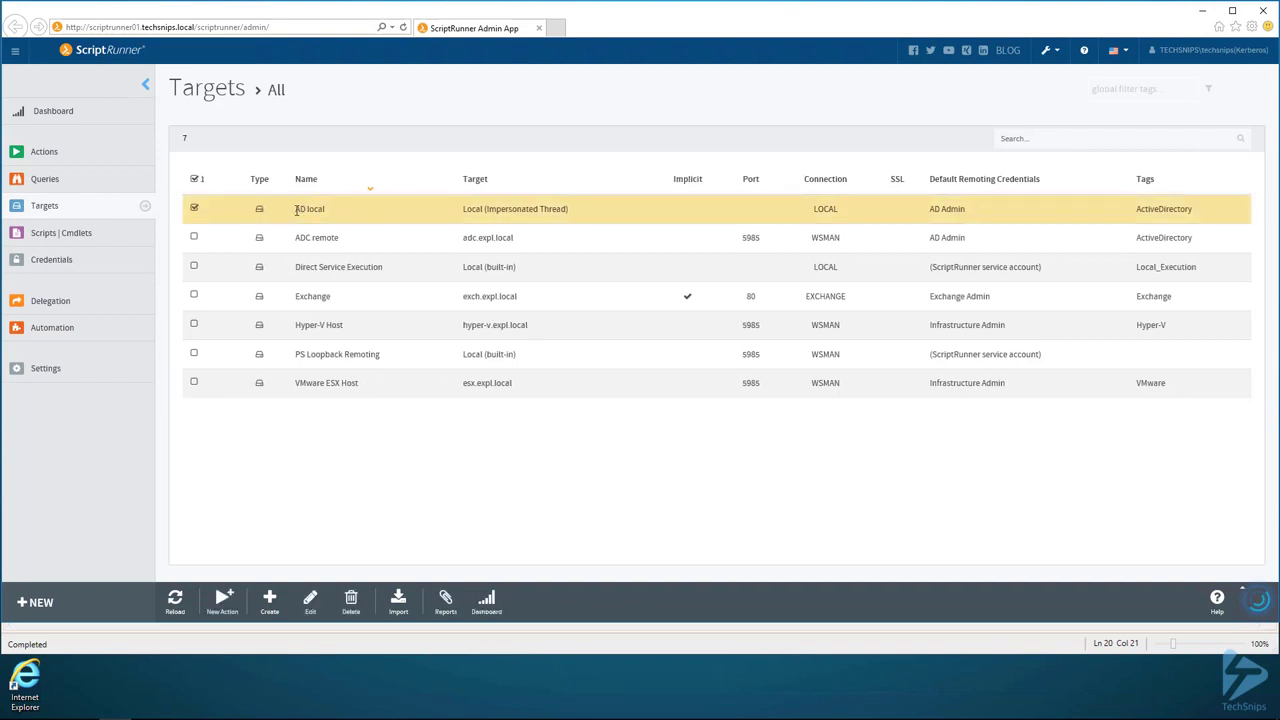
mouse_move(268, 552)
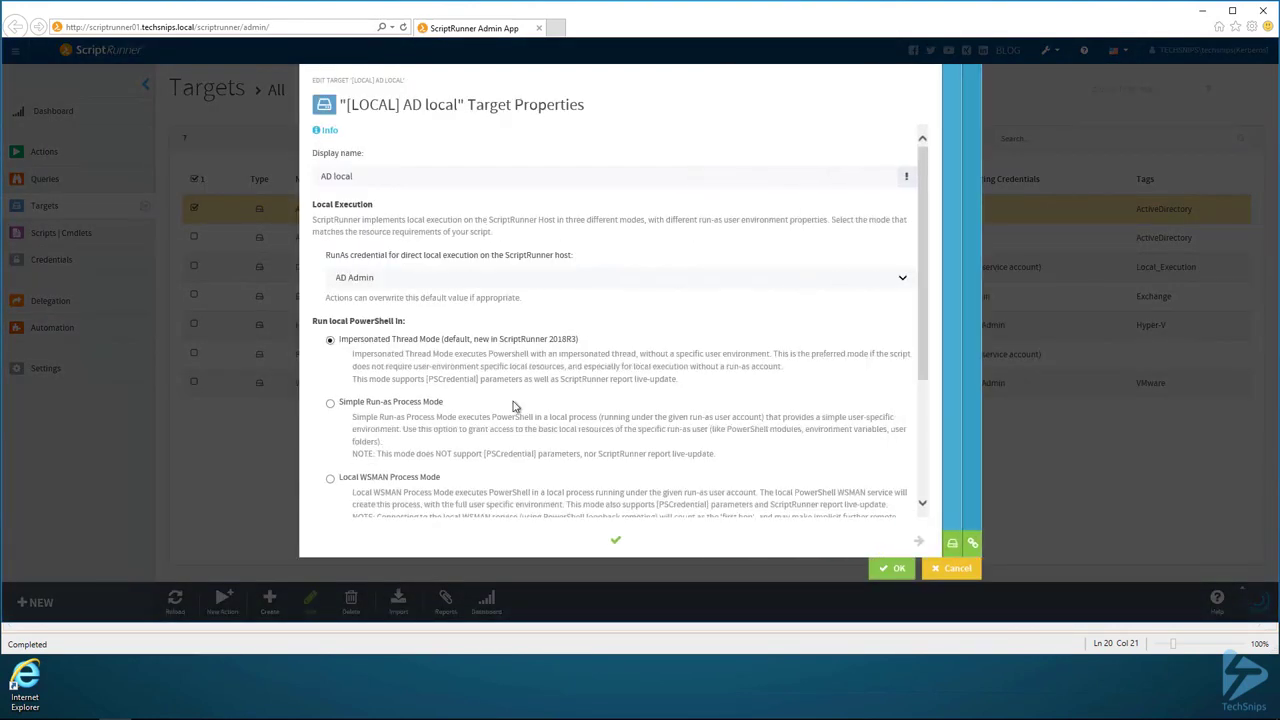
mouse_move(478, 283)
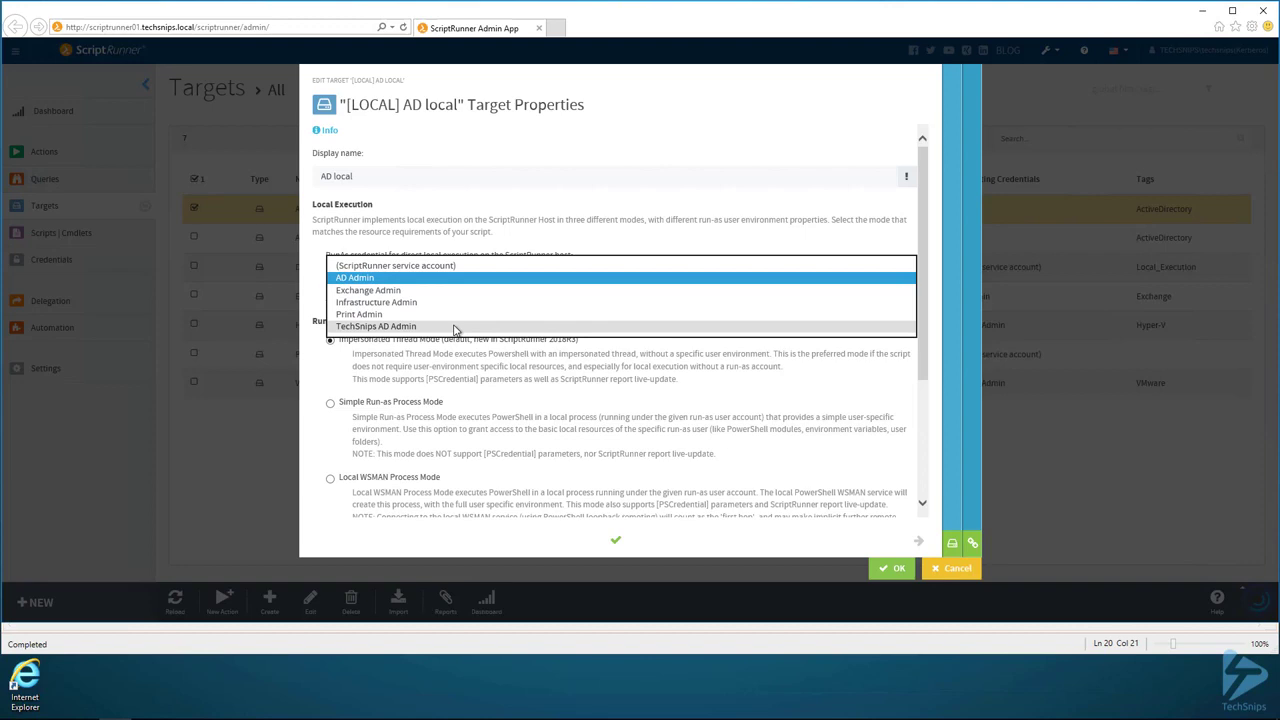
click(374, 326)
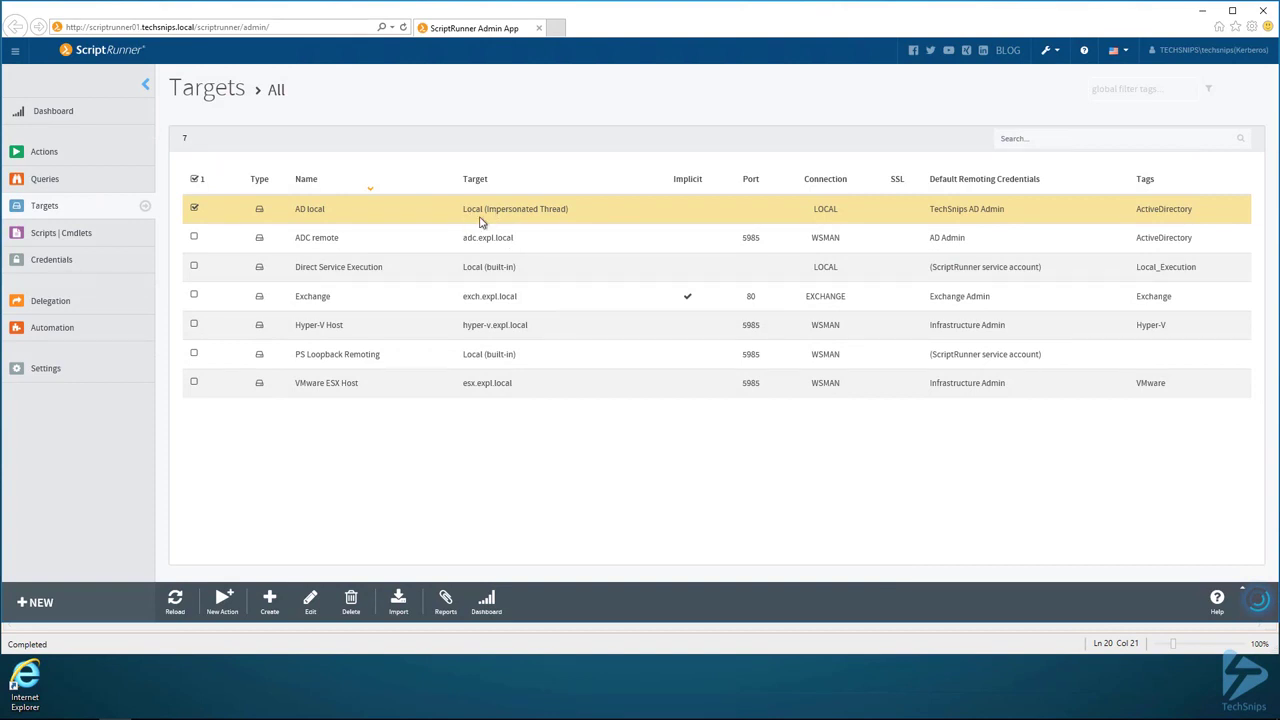
click(44, 151)
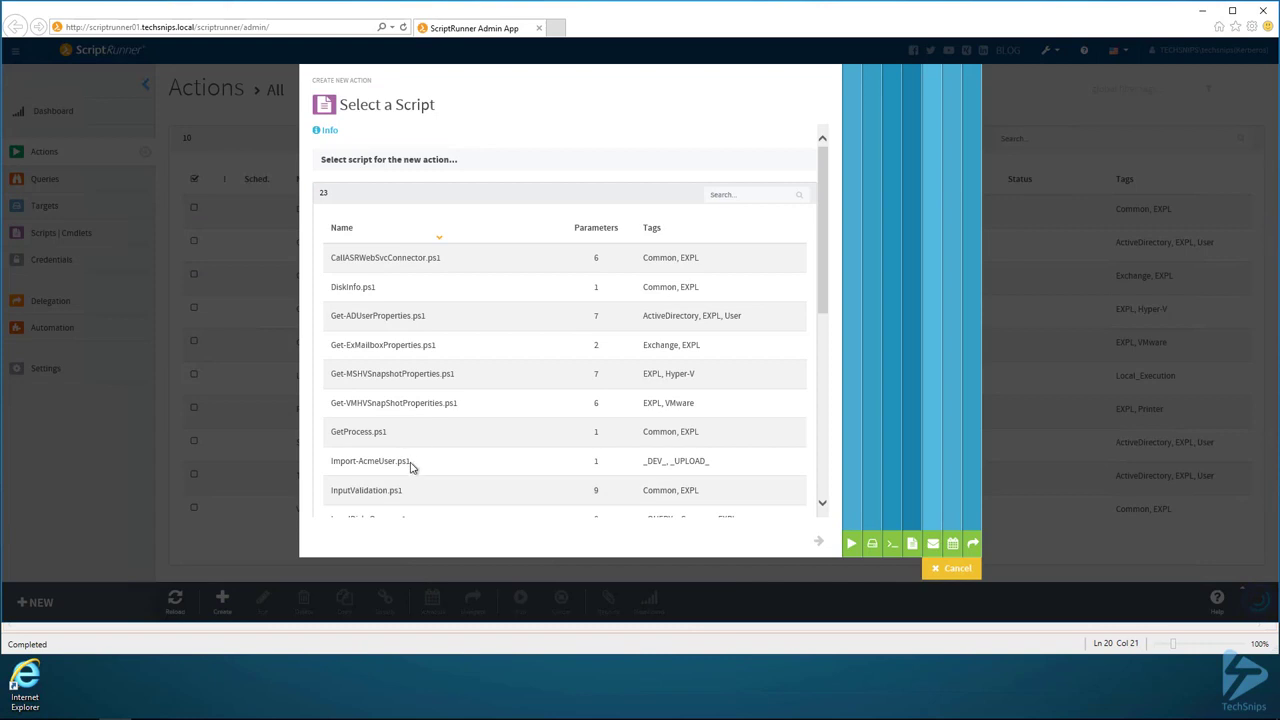
Base the action on Import-AcmeUser.ps1 and target [LOCAL] AD local
click(400, 461)
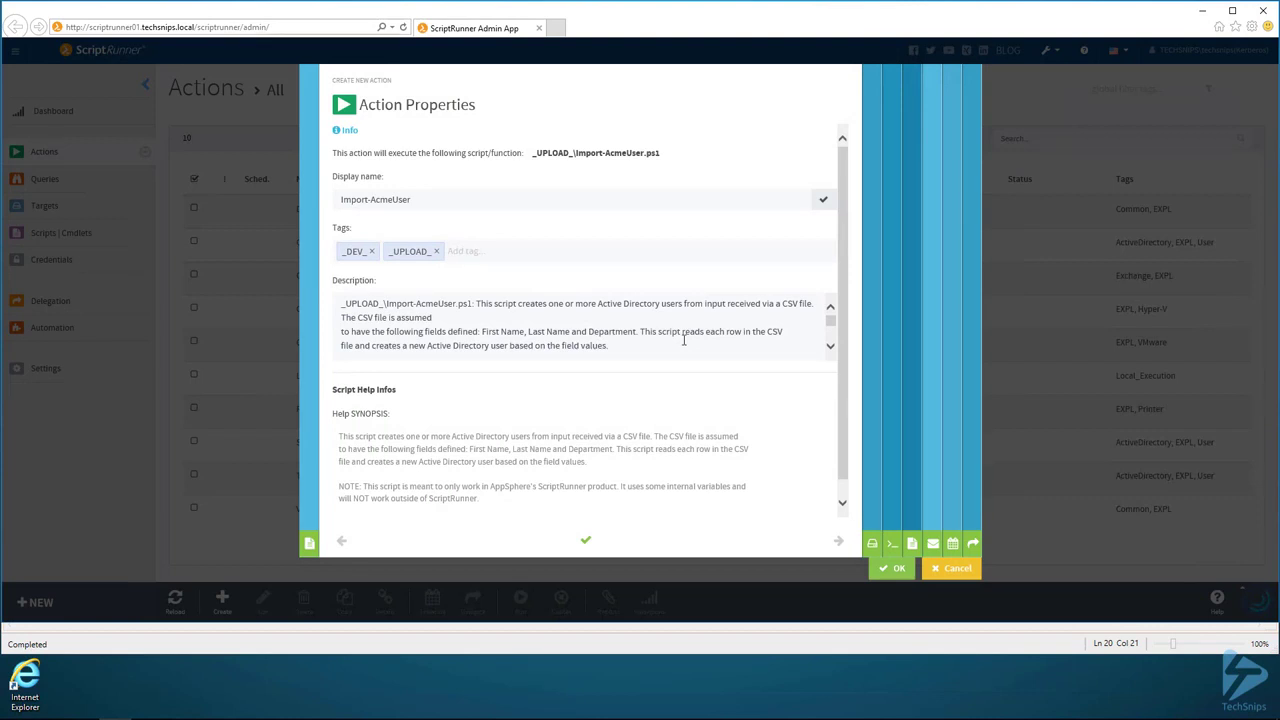
mouse_move(618, 391)
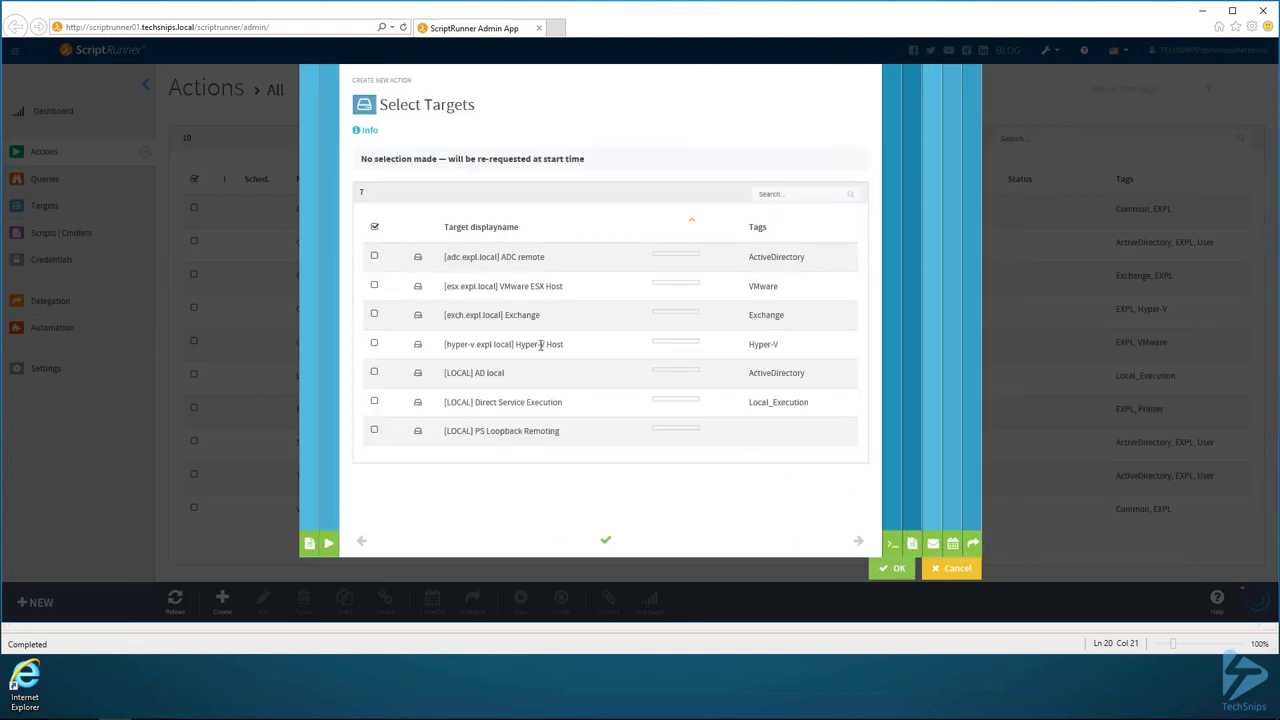
mouse_move(412, 361)
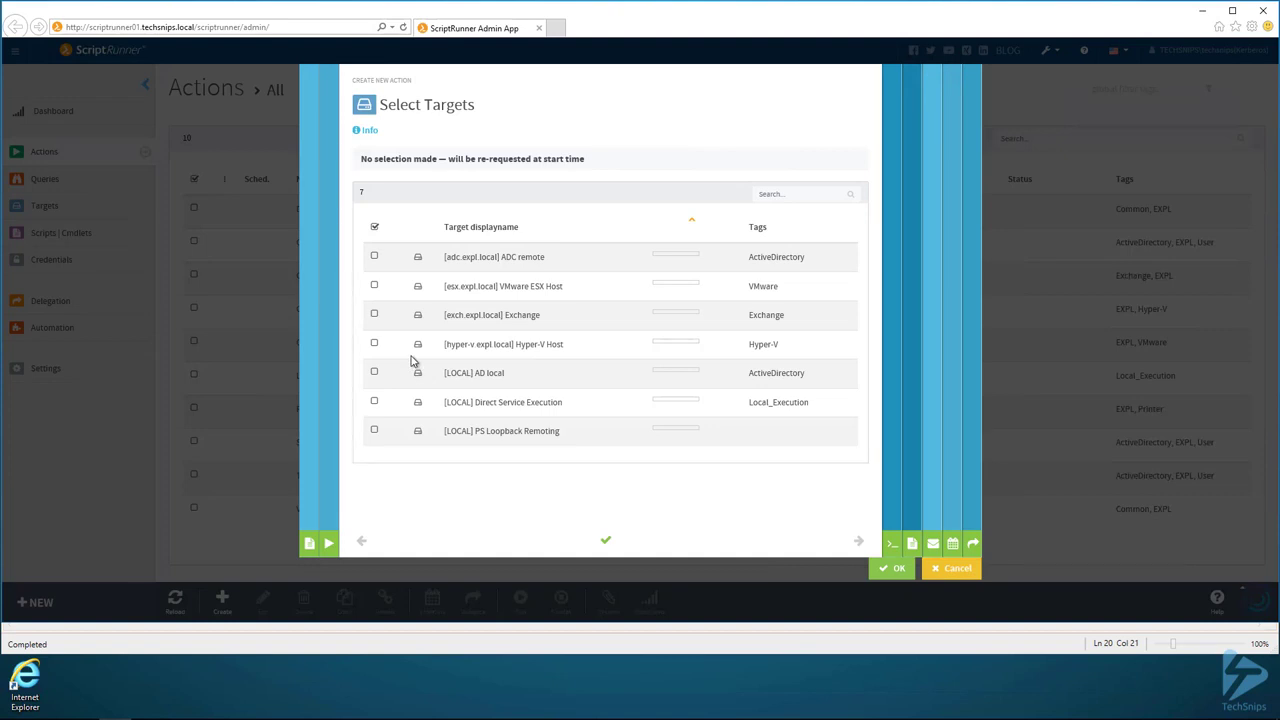
mouse_move(380, 382)
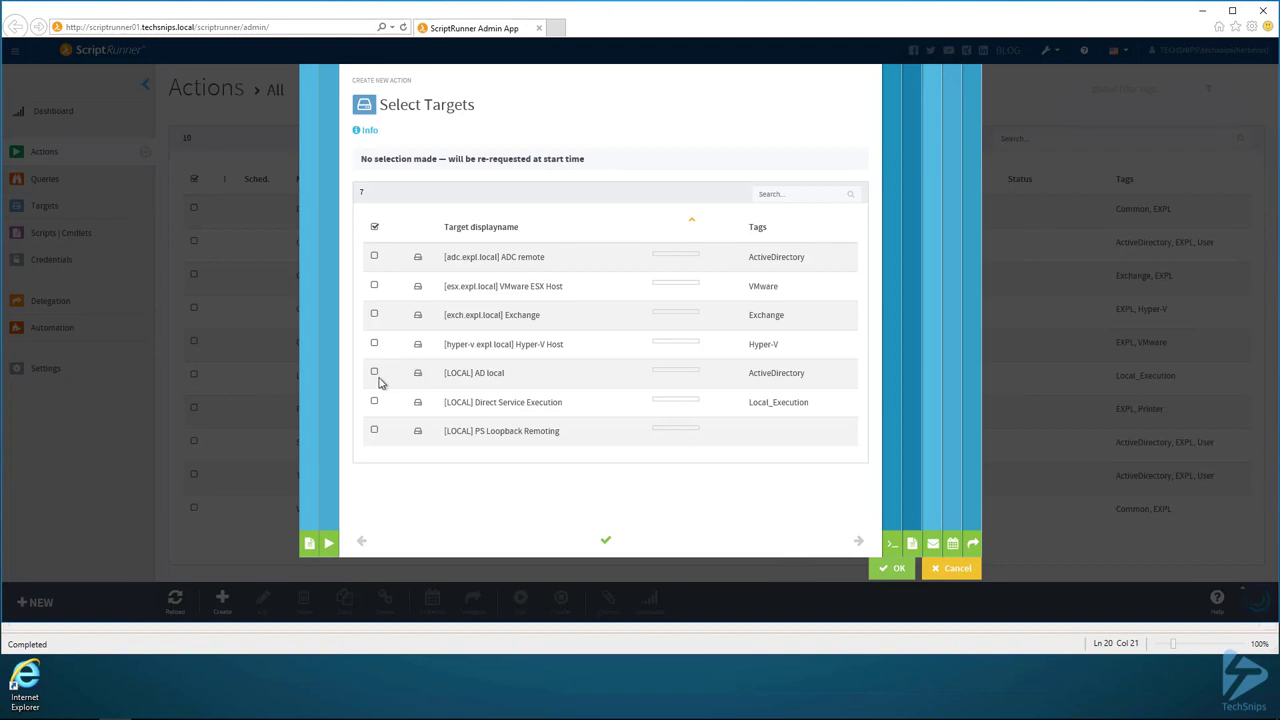
mouse_move(375, 373)
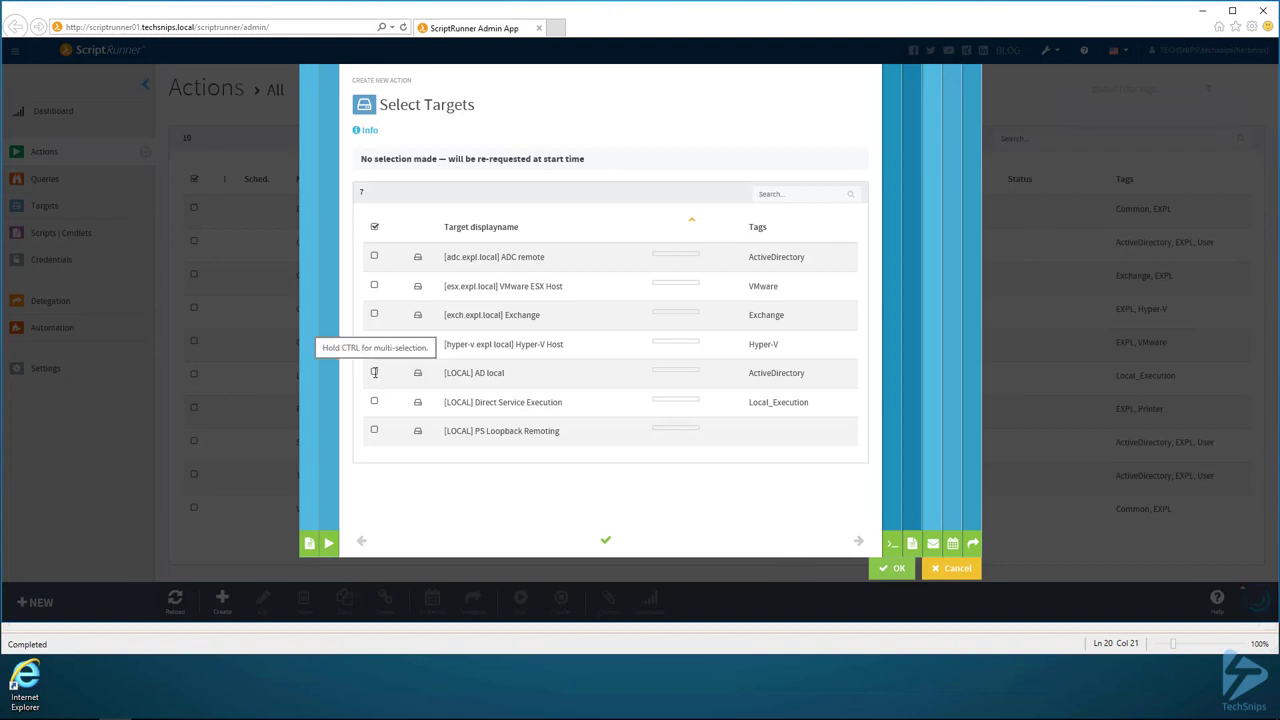
click(374, 372)
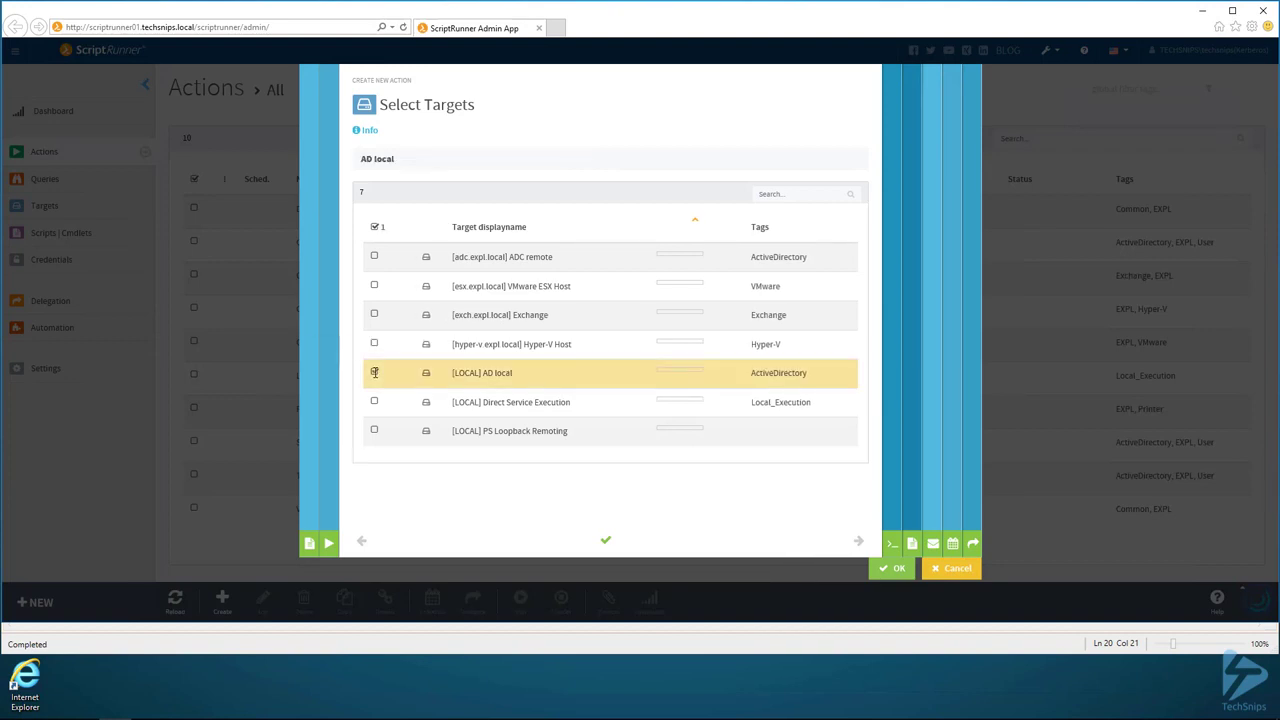
click(374, 372)
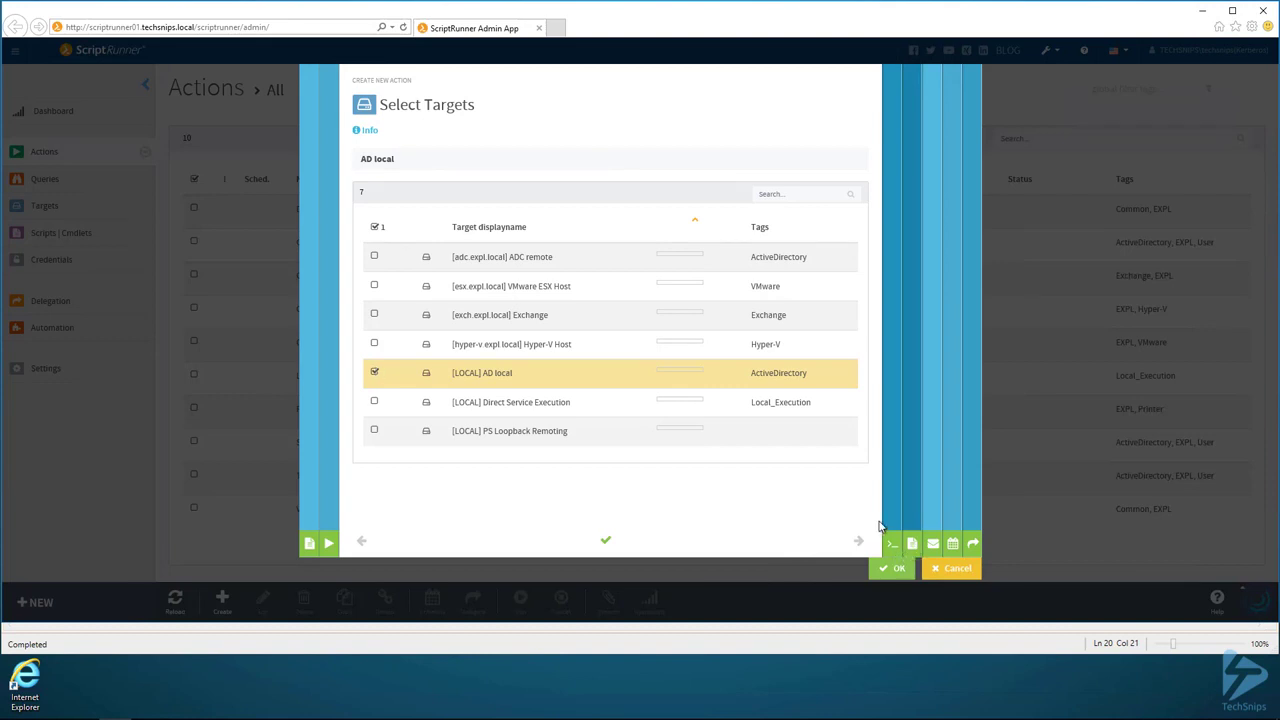
mouse_move(847, 516)
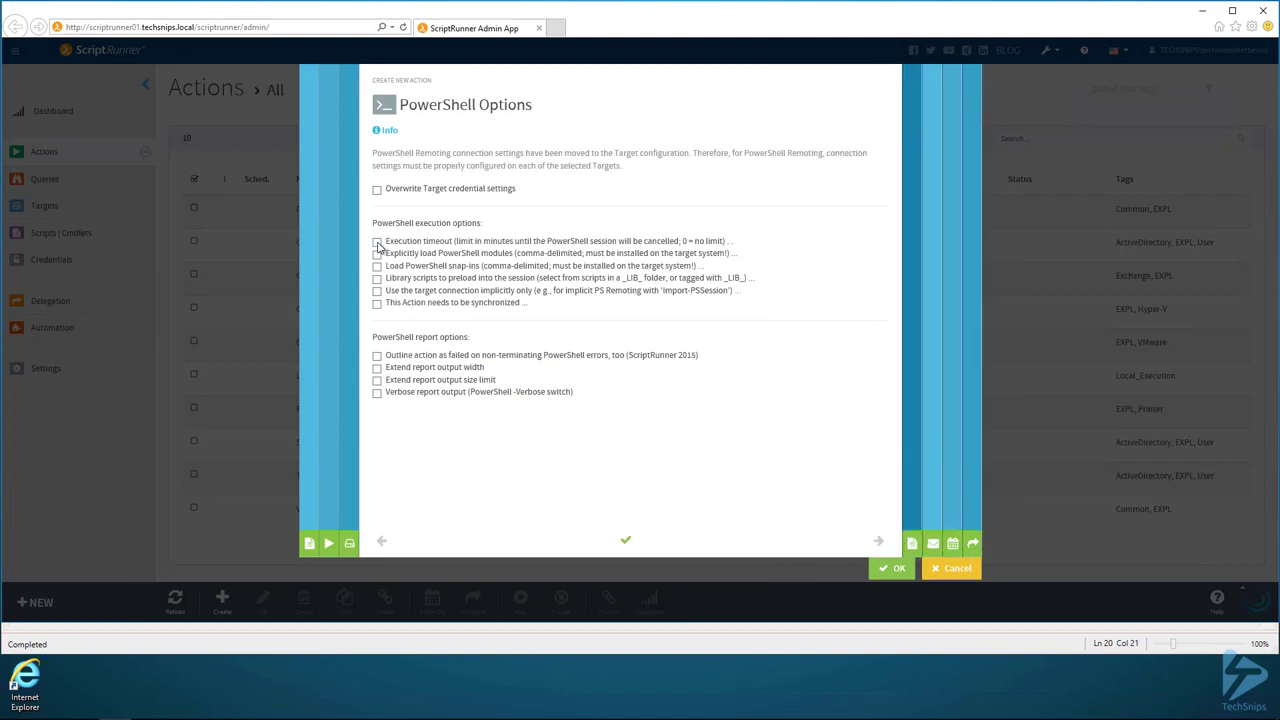
Enable a 5-minute execution timeout and set $CsvFilePath to C:\Employees.csv
click(376, 241)
text(5)
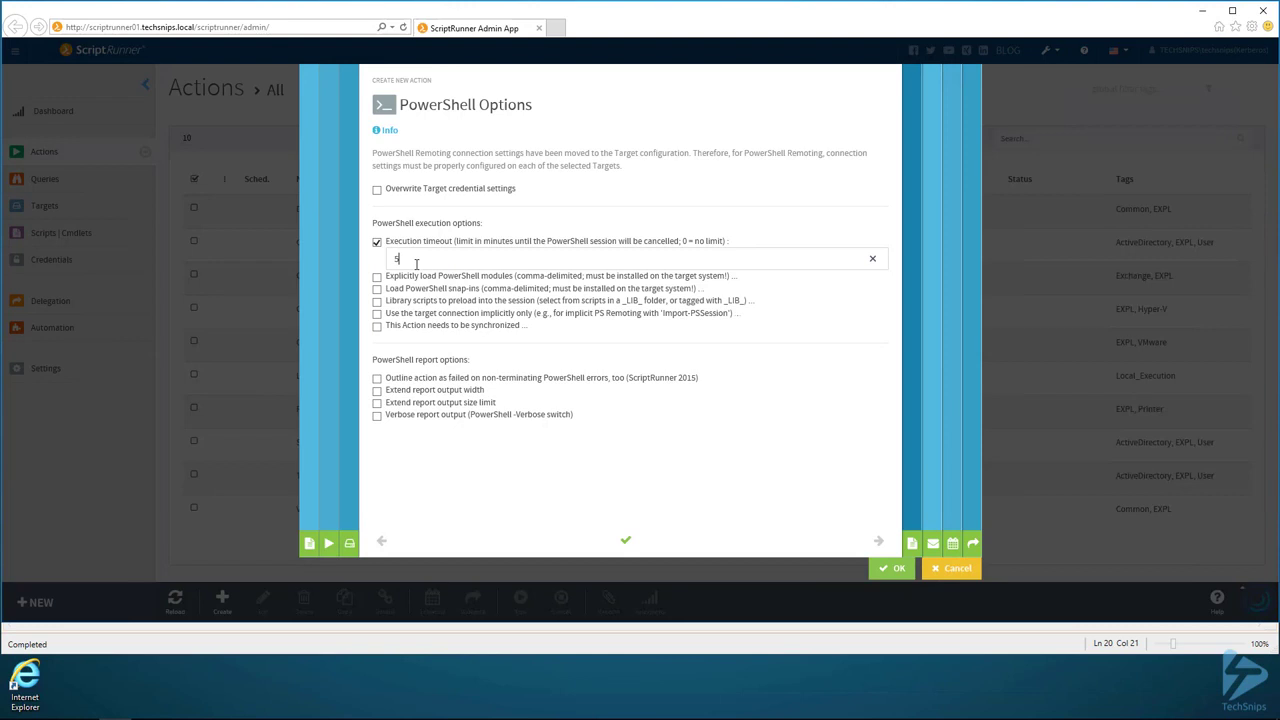
mouse_move(380, 426)
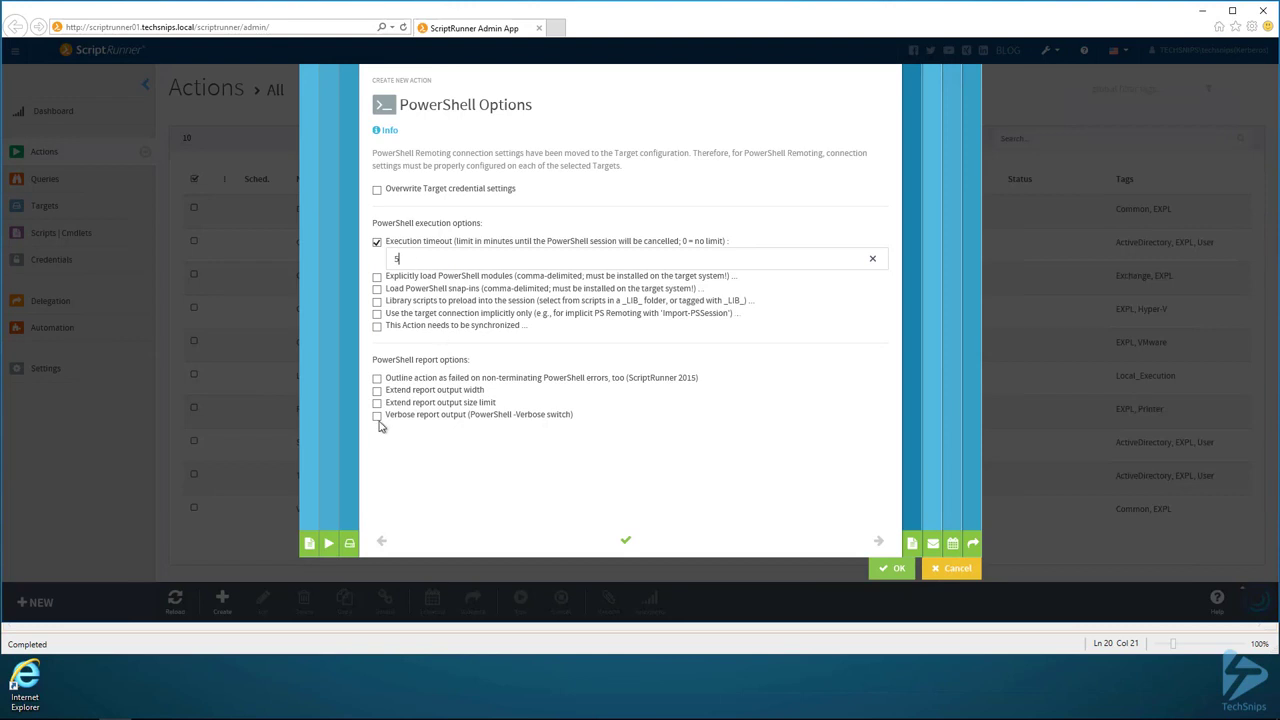
click(377, 414)
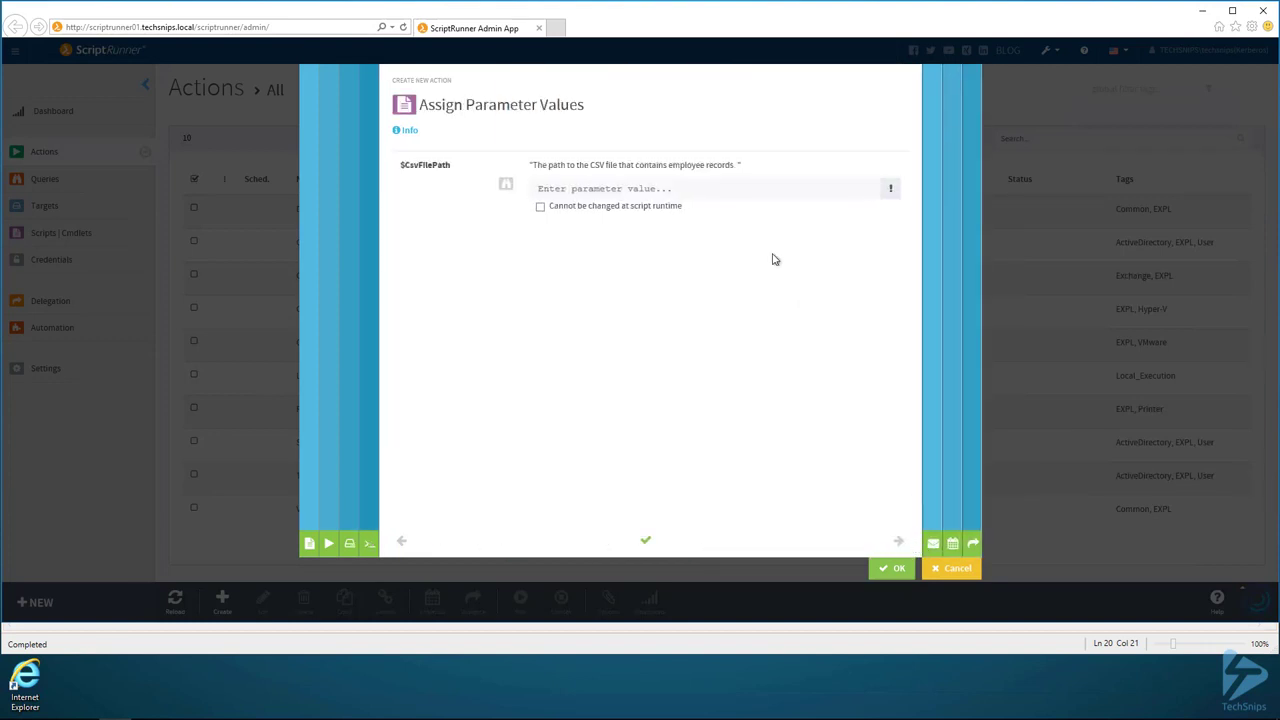
click(710, 188)
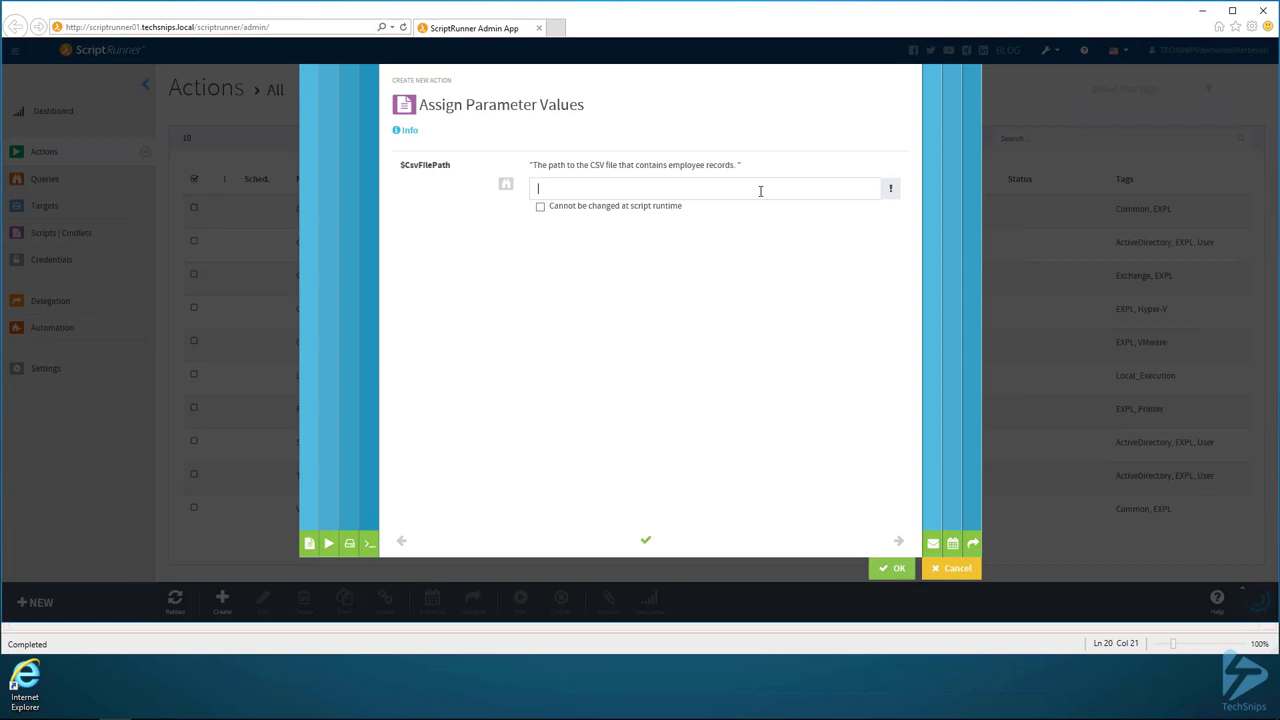
text(C:\Employees.cs)
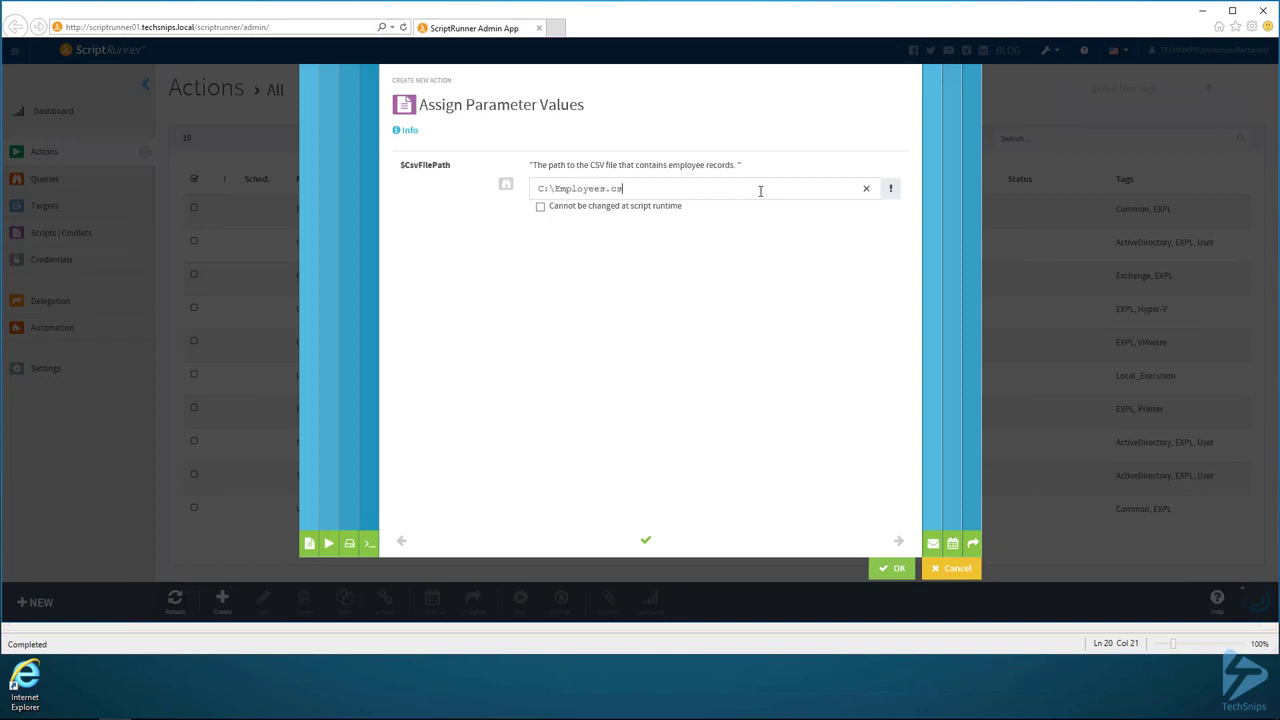
text(v)
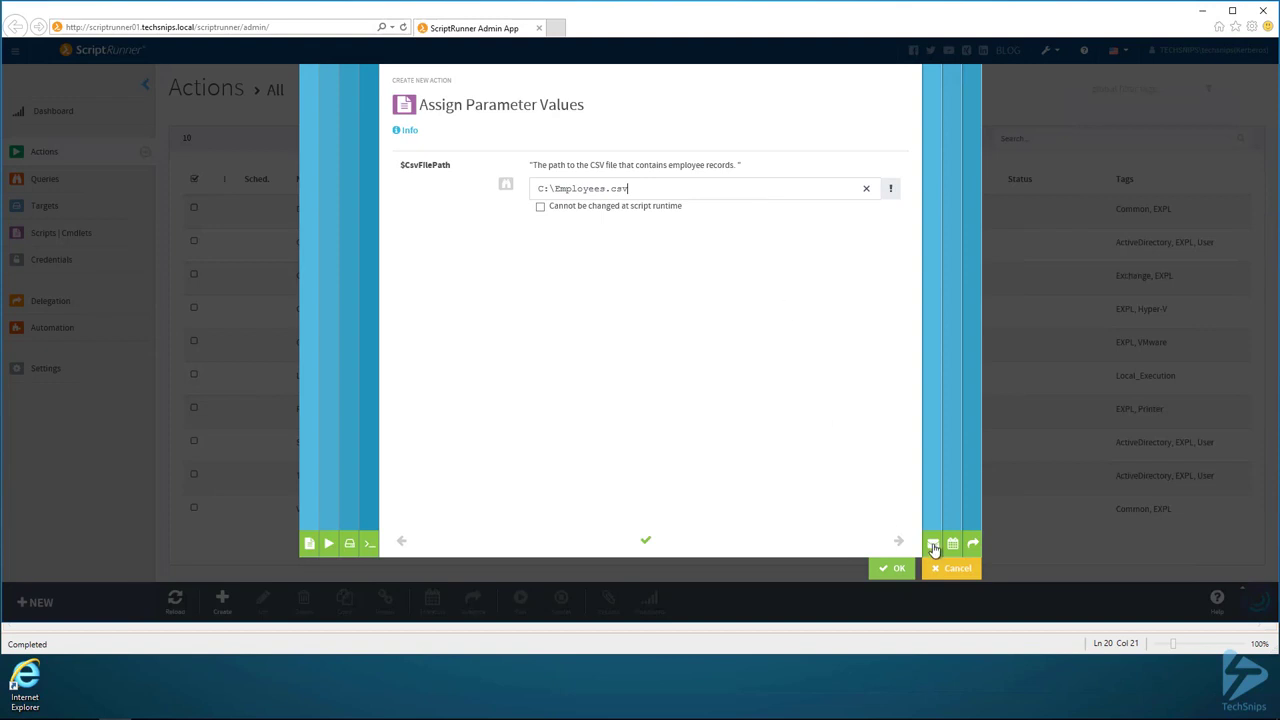
click(934, 543)
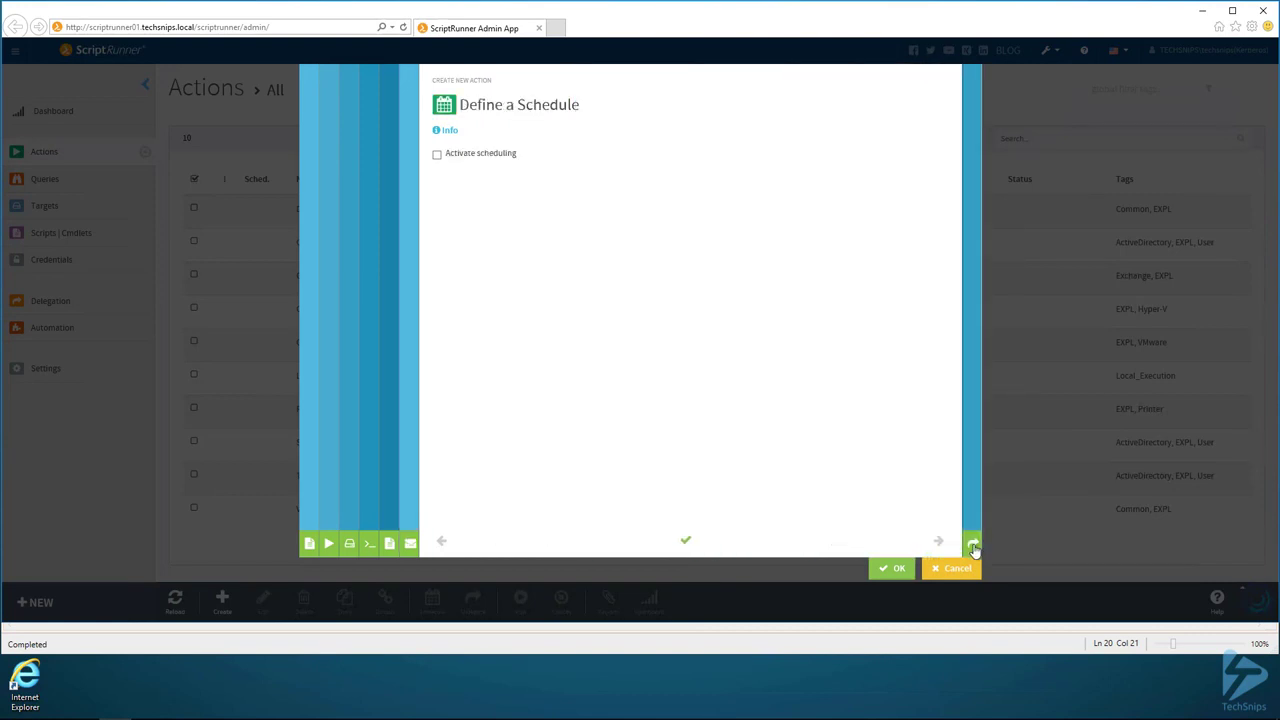
Delegate the action to Active Directory User Creators and save it
click(972, 543)
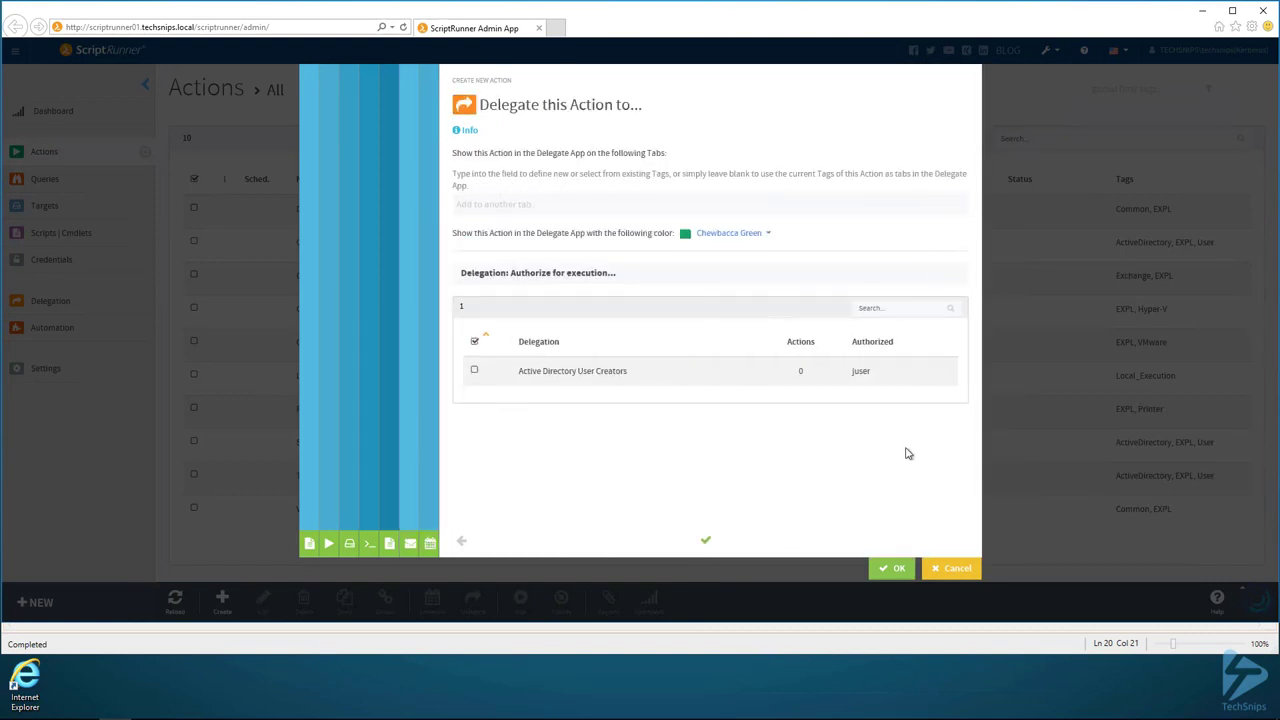
mouse_move(547, 288)
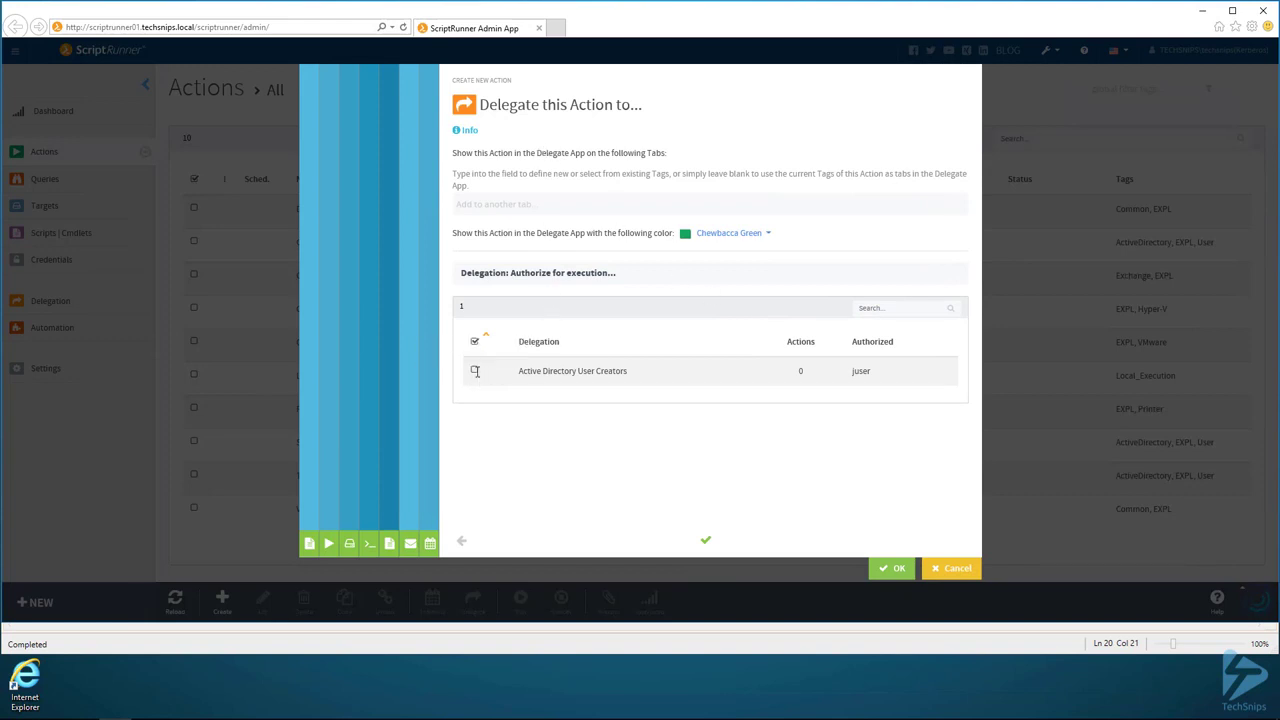
click(474, 370)
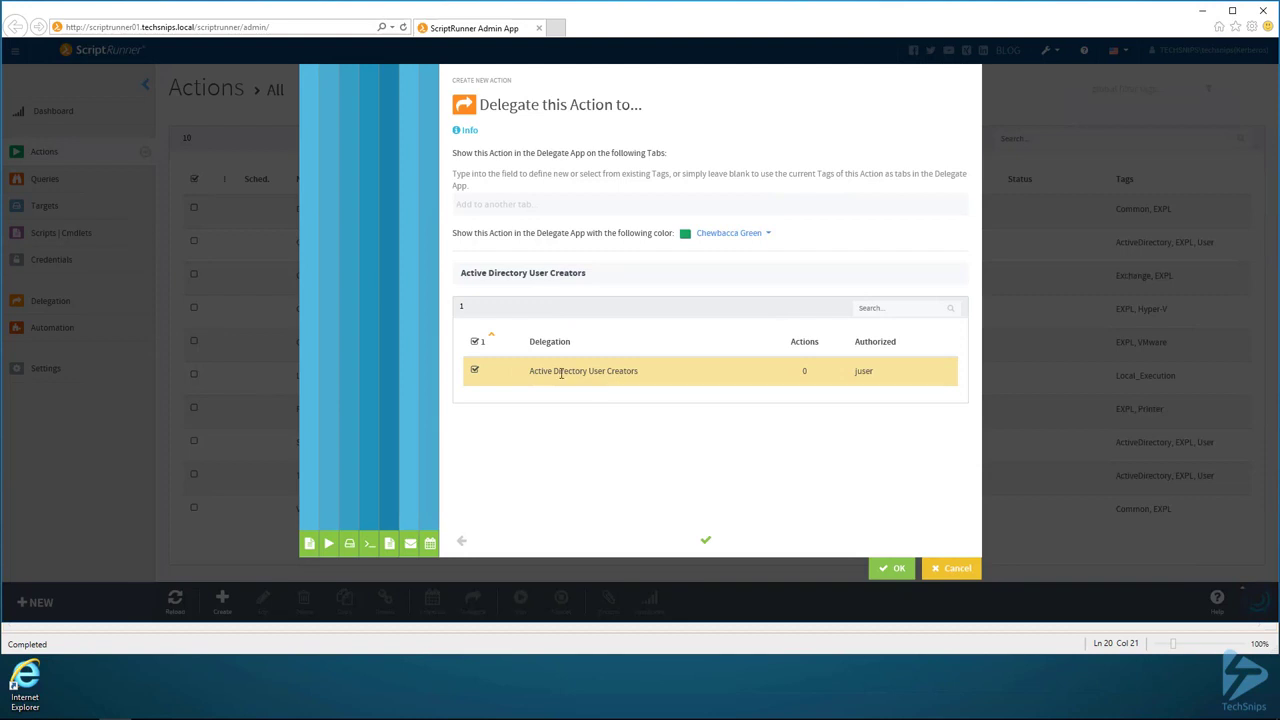
click(892, 568)
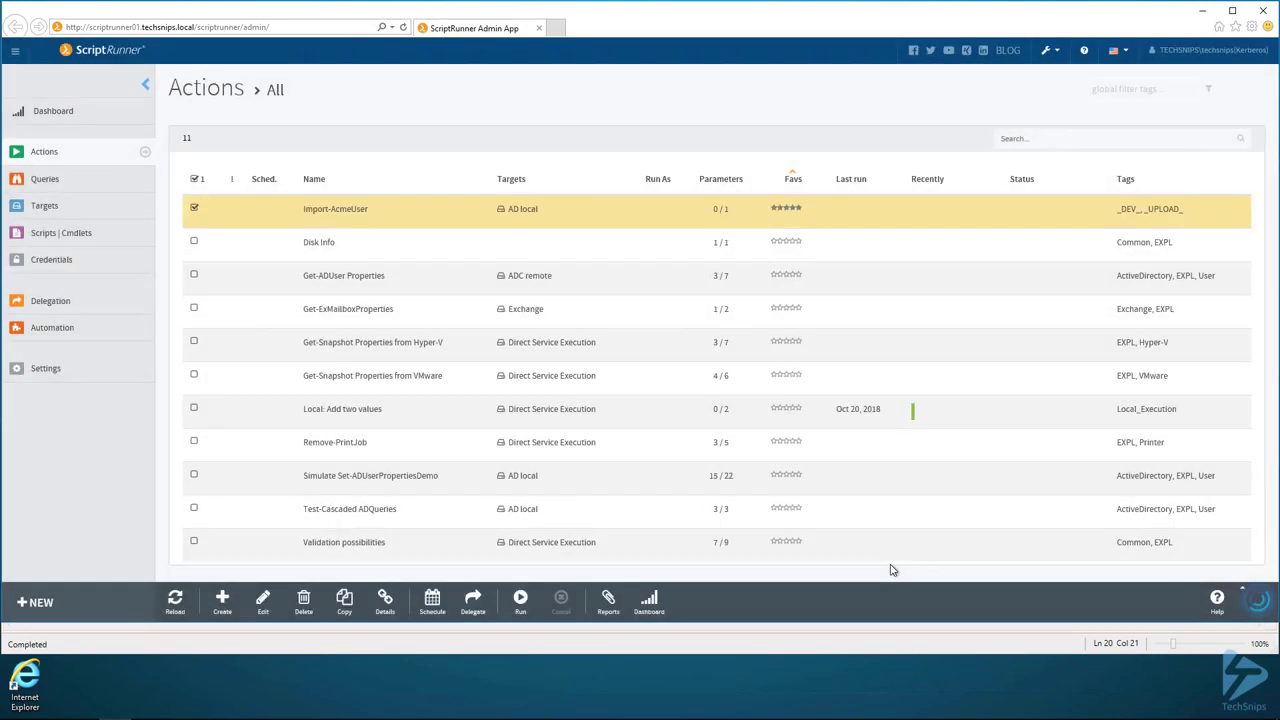
mouse_move(788, 443)
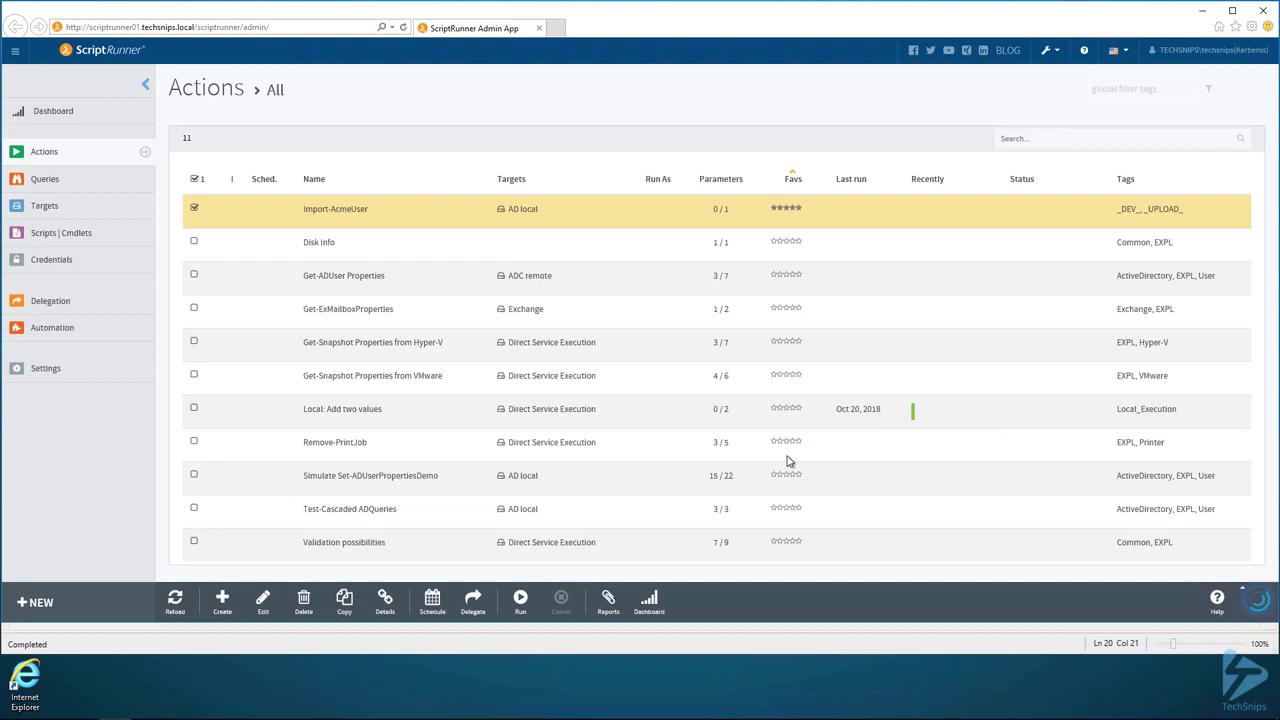
mouse_move(962, 312)
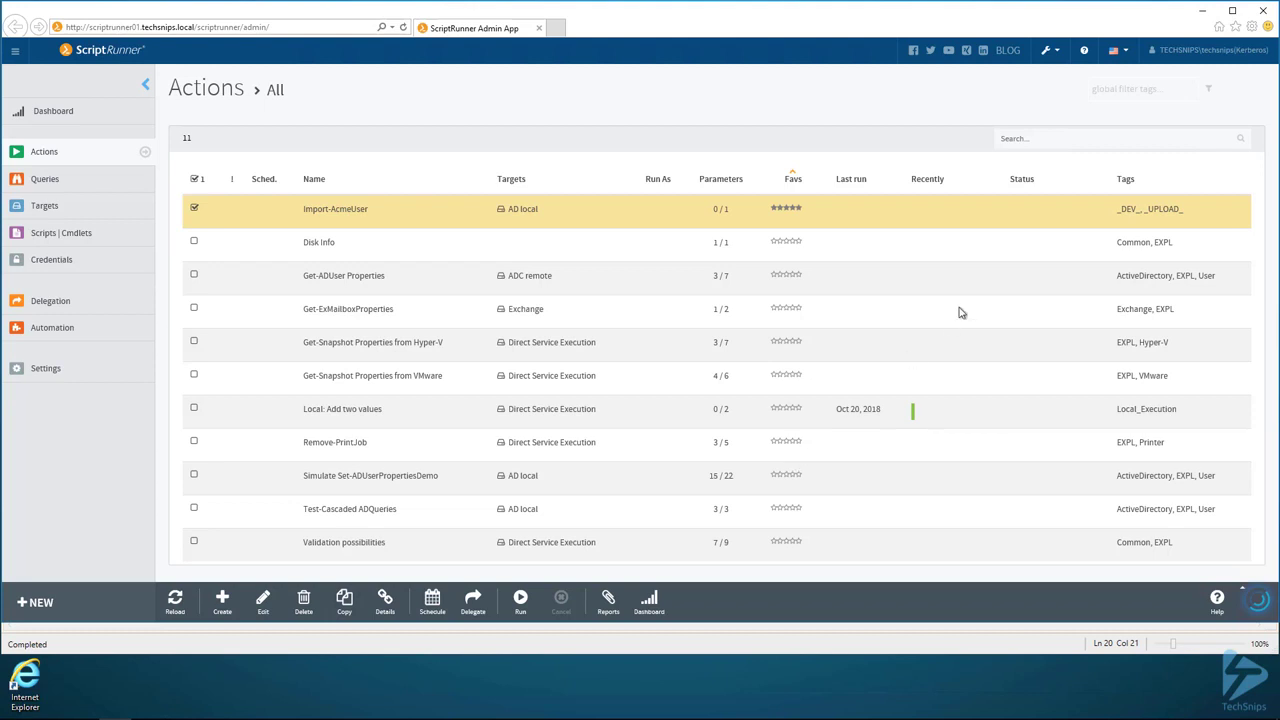
mouse_move(1264, 11)
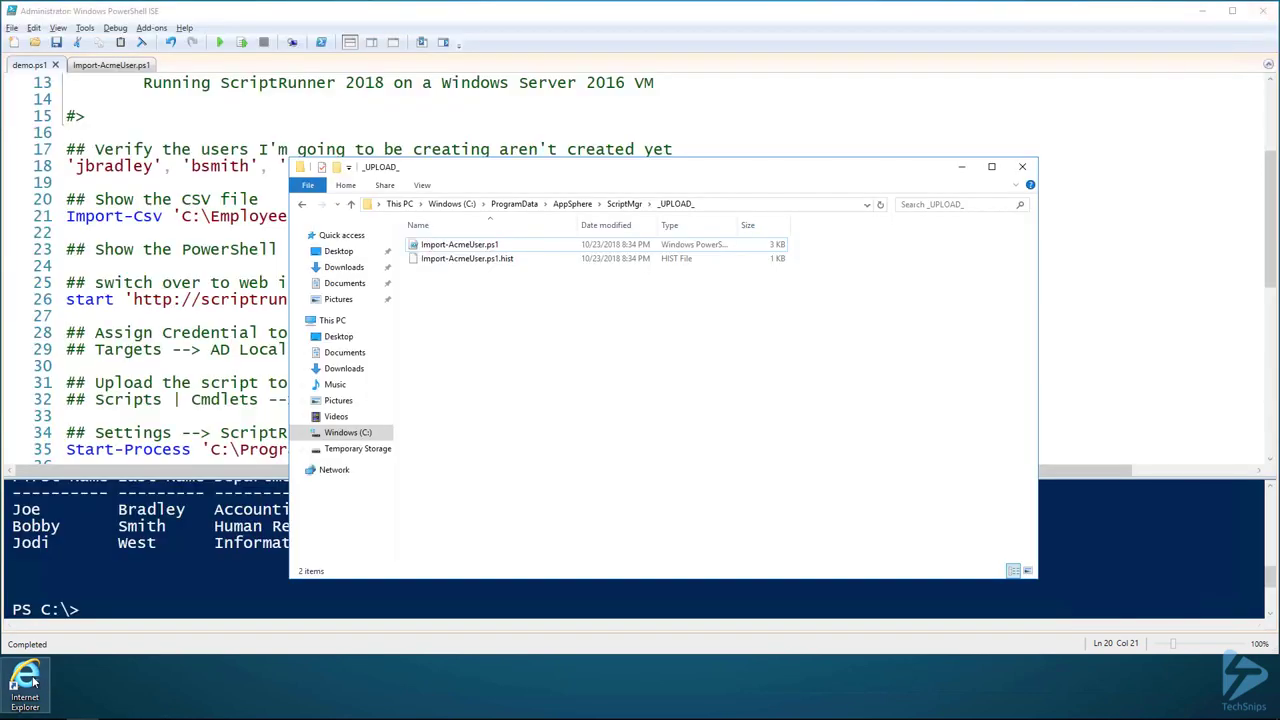
click(25, 675)
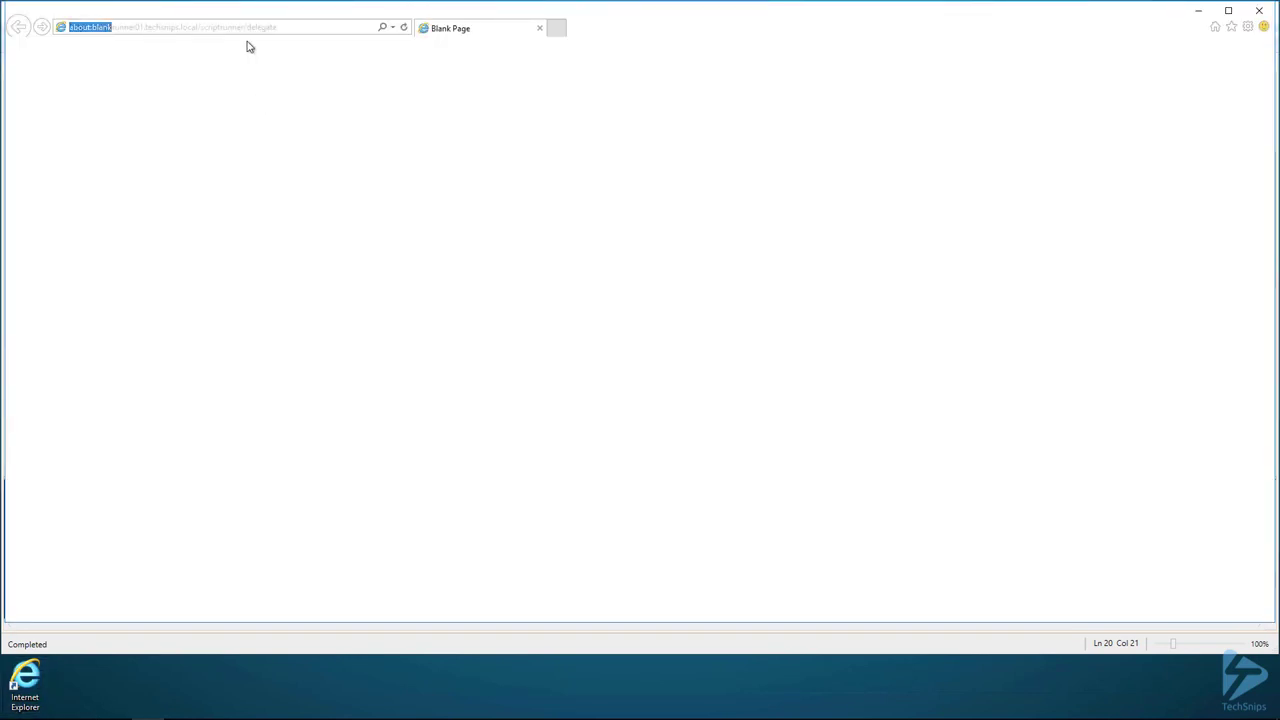
text(http://scriptrunner01.techsnips.local/scriptrunner/delegate/)
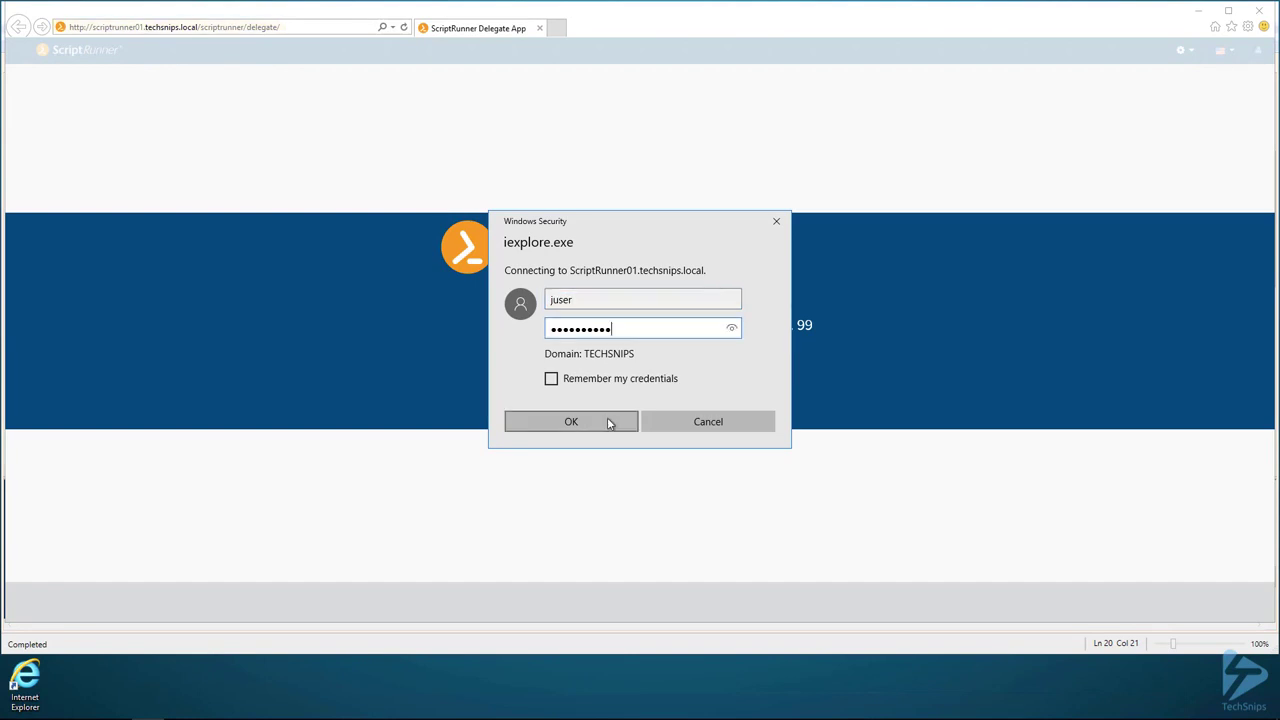
click(571, 421)
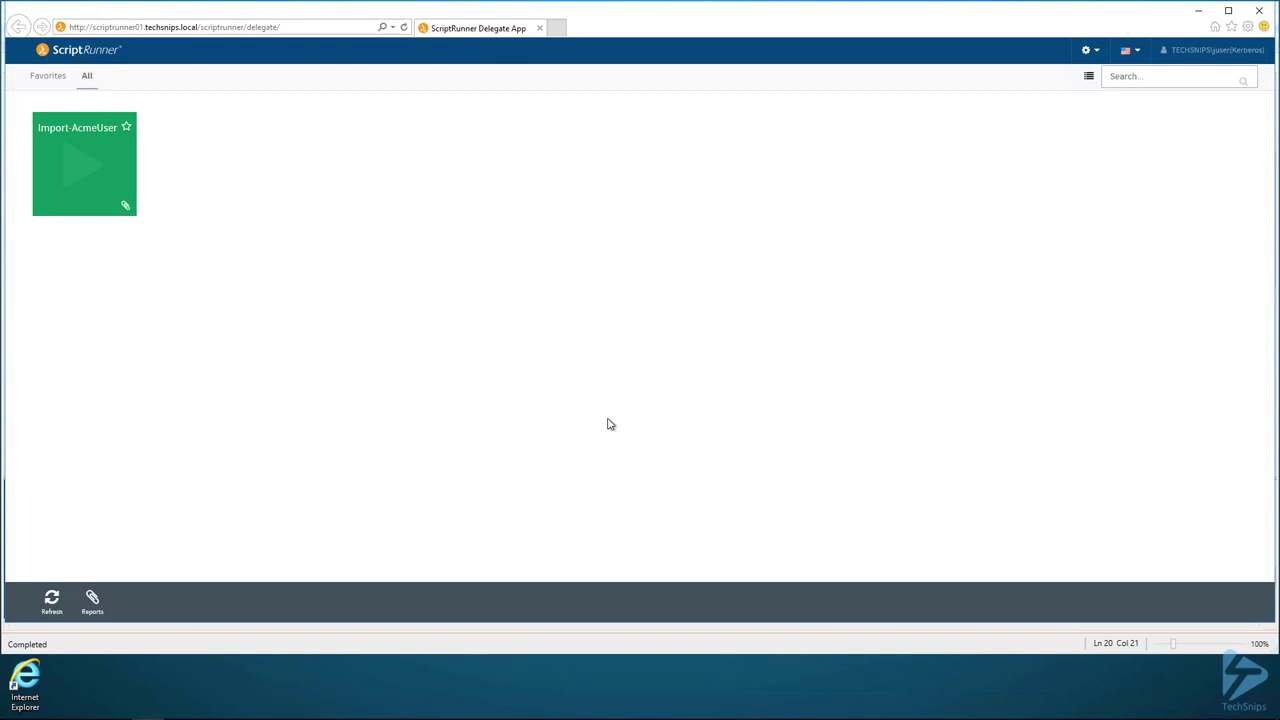
mouse_move(560, 423)
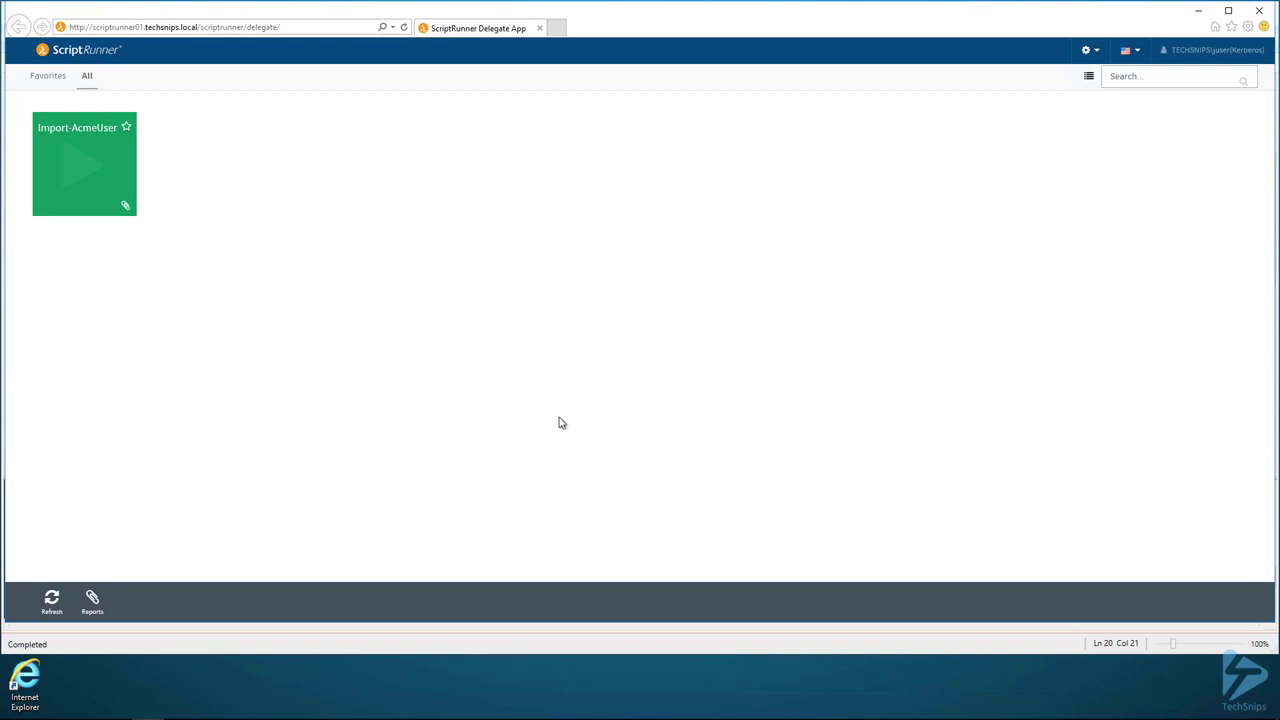
mouse_move(77, 153)
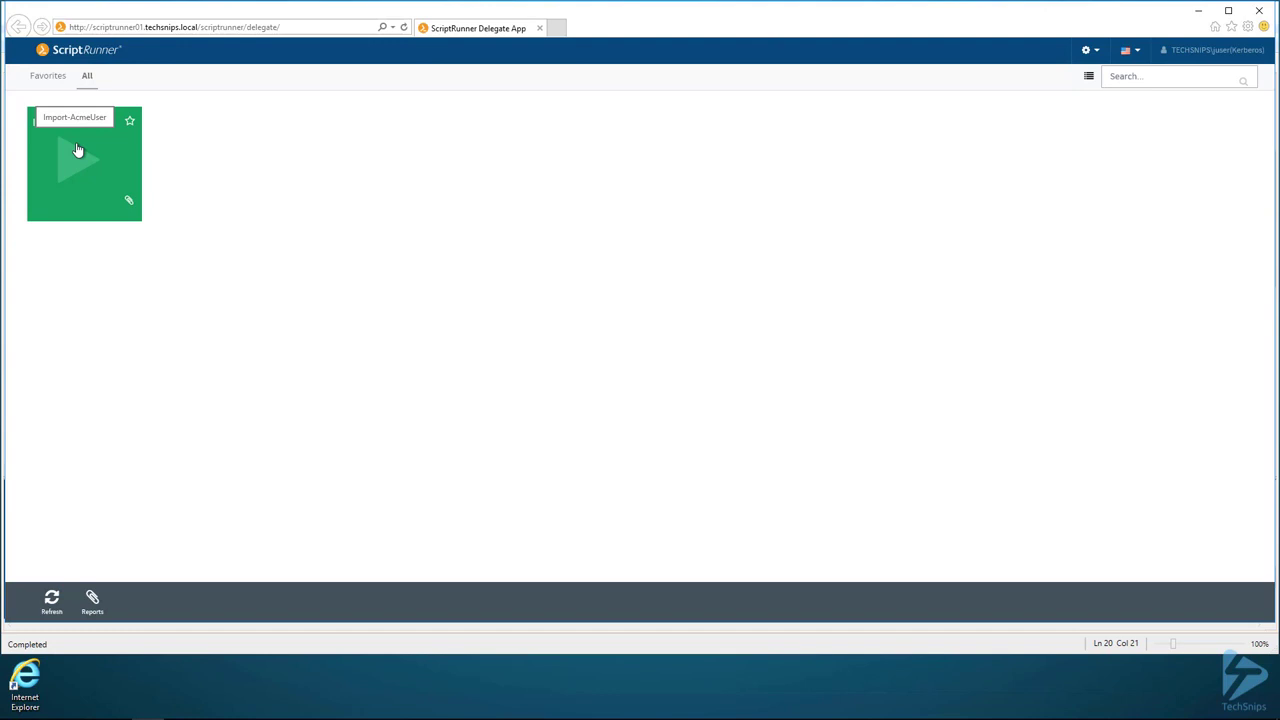
Run Import-AcmeUser with path C:\Employees.csv, then return to demo.ps1 in PowerShell ISE
click(84, 158)
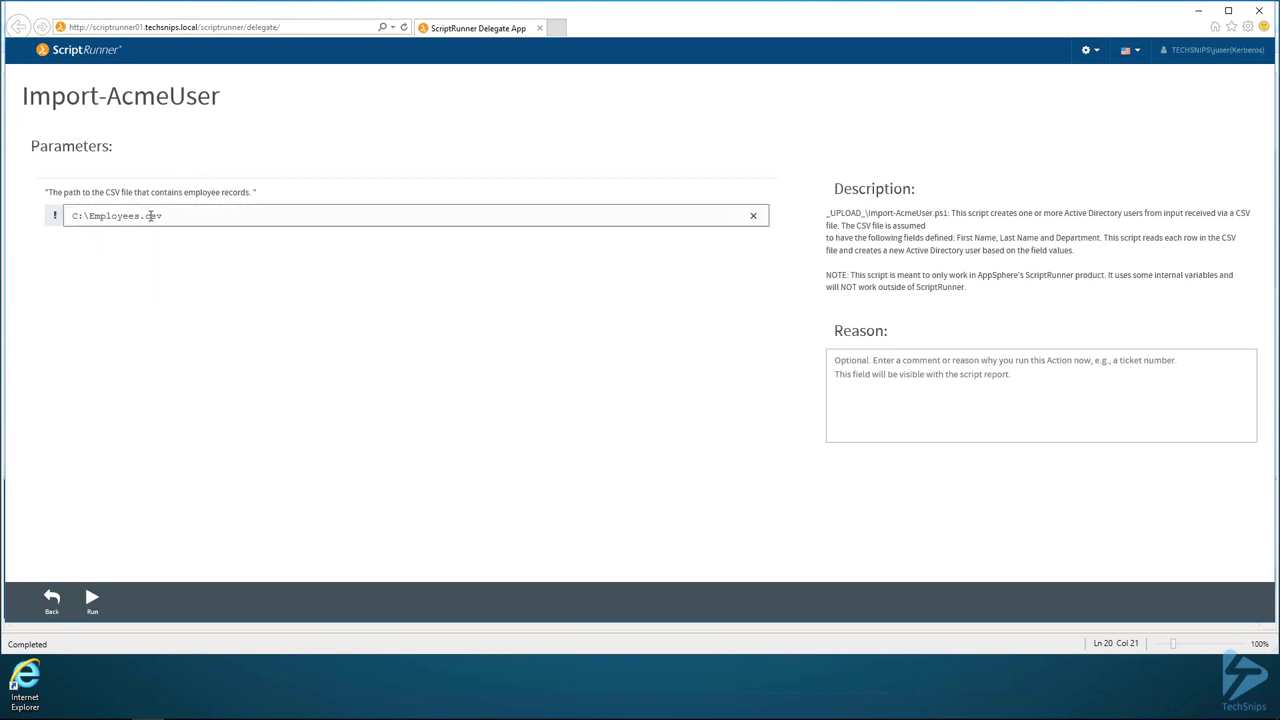
click(91, 596)
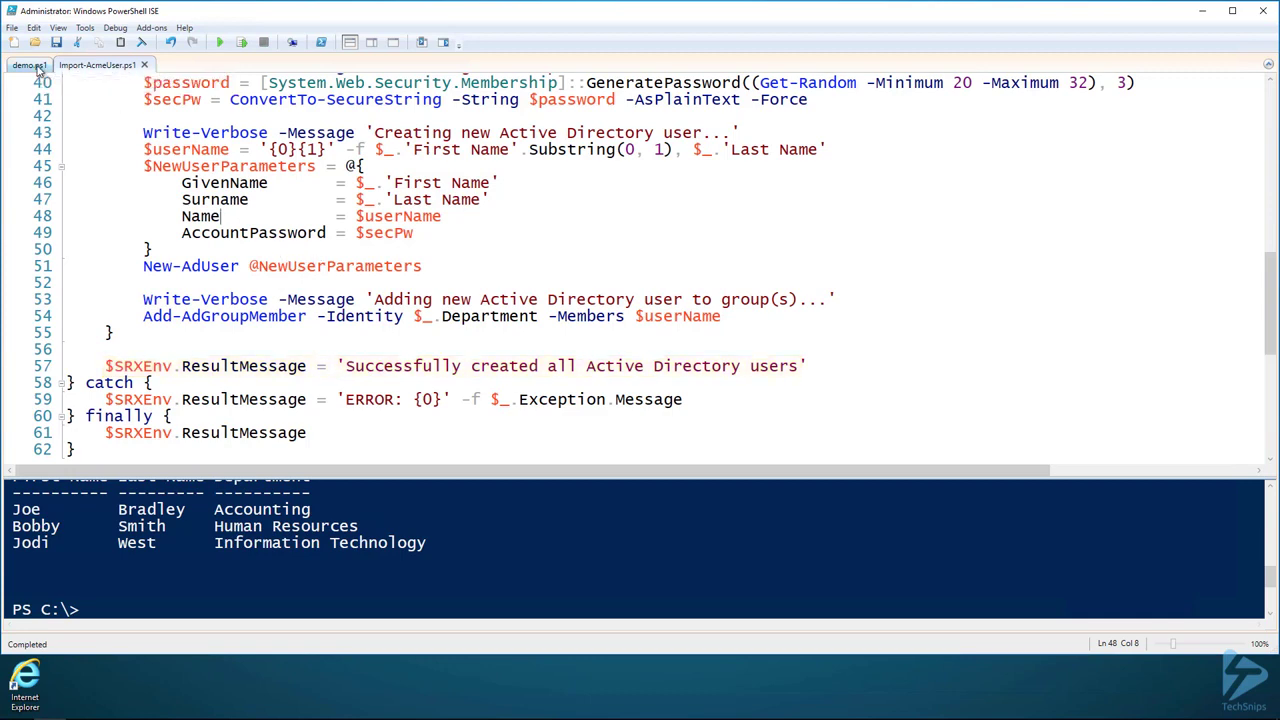
click(25, 85)
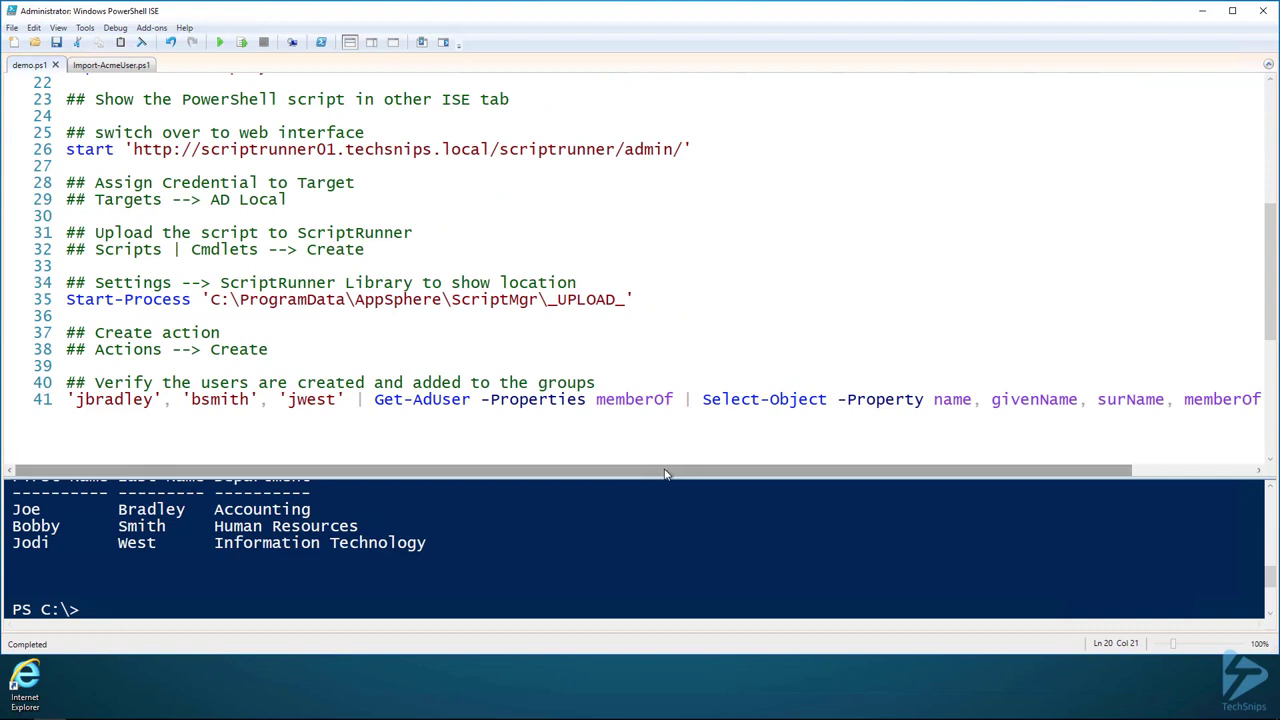